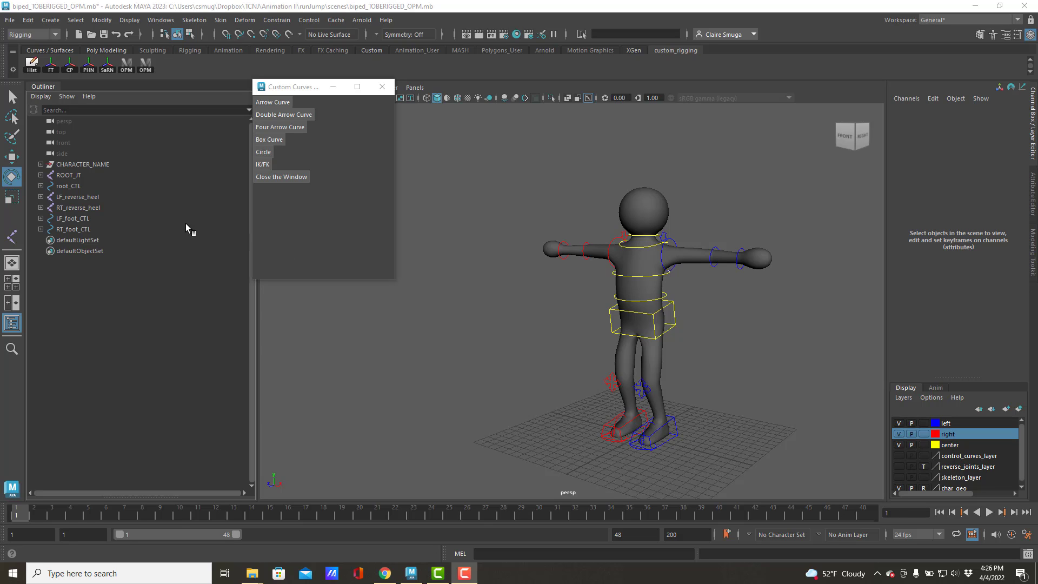
Step: Group the ROOT_JT joint and name the new group skeleton_GRP
left_click(82, 163)
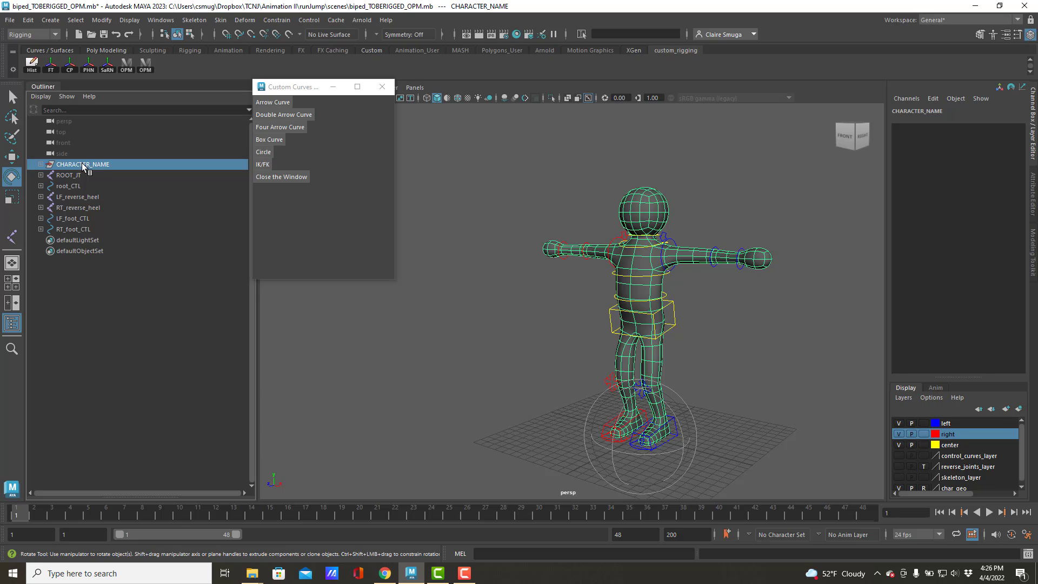
left_click(68, 175)
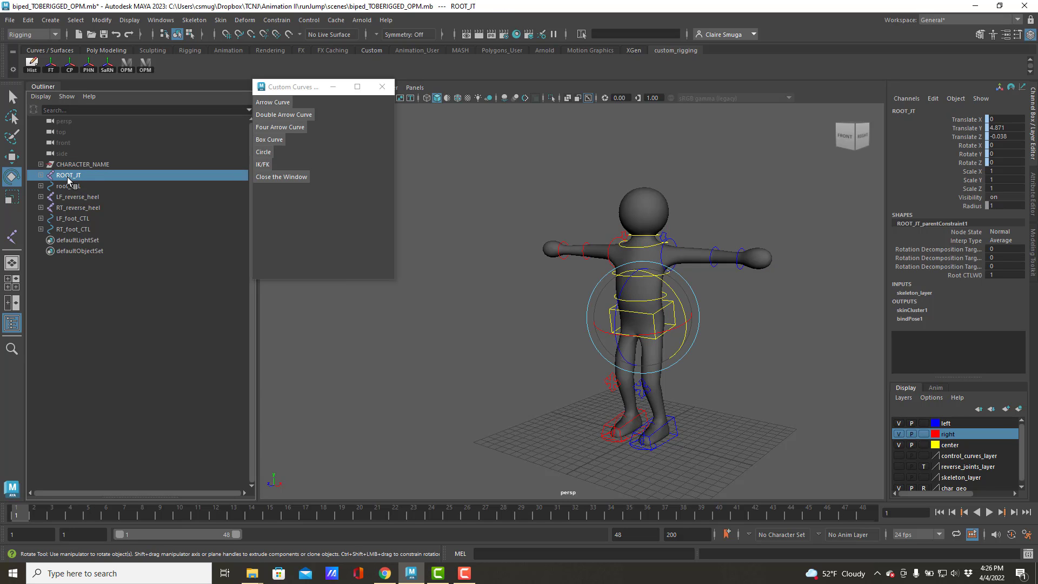
mouse_move(74, 177)
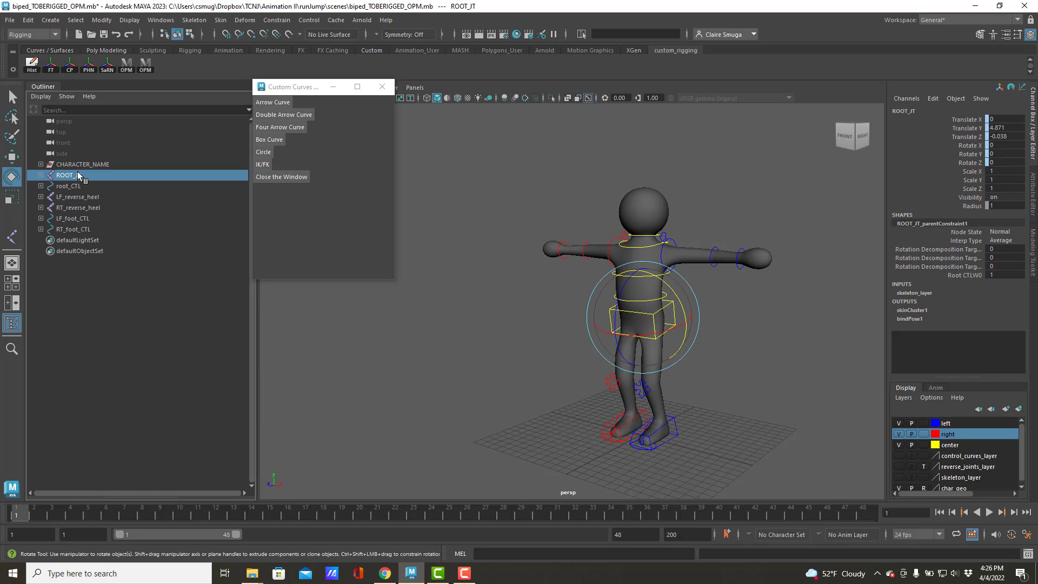
mouse_move(78, 175)
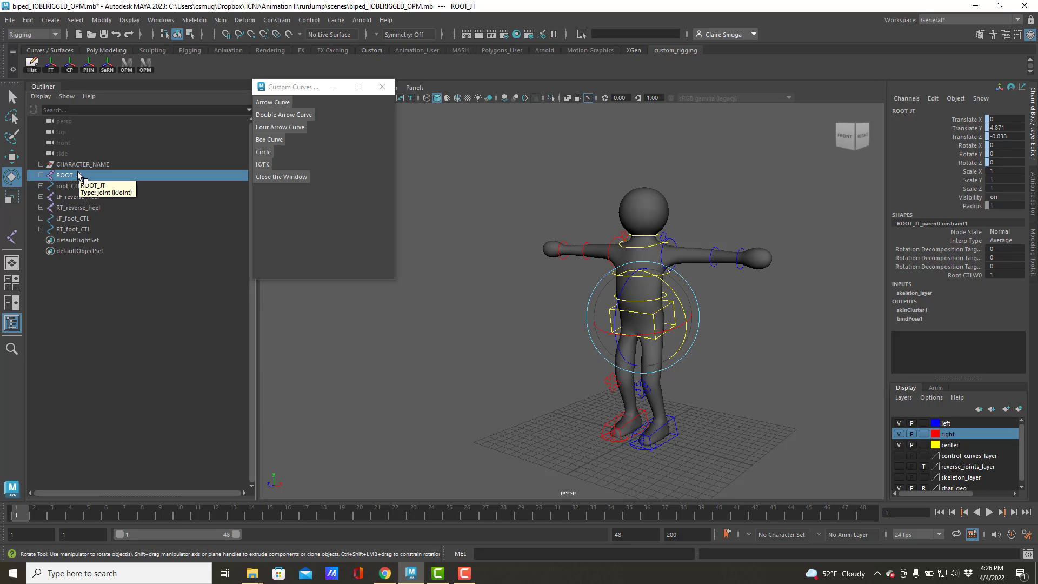
key("Ctrl+g")
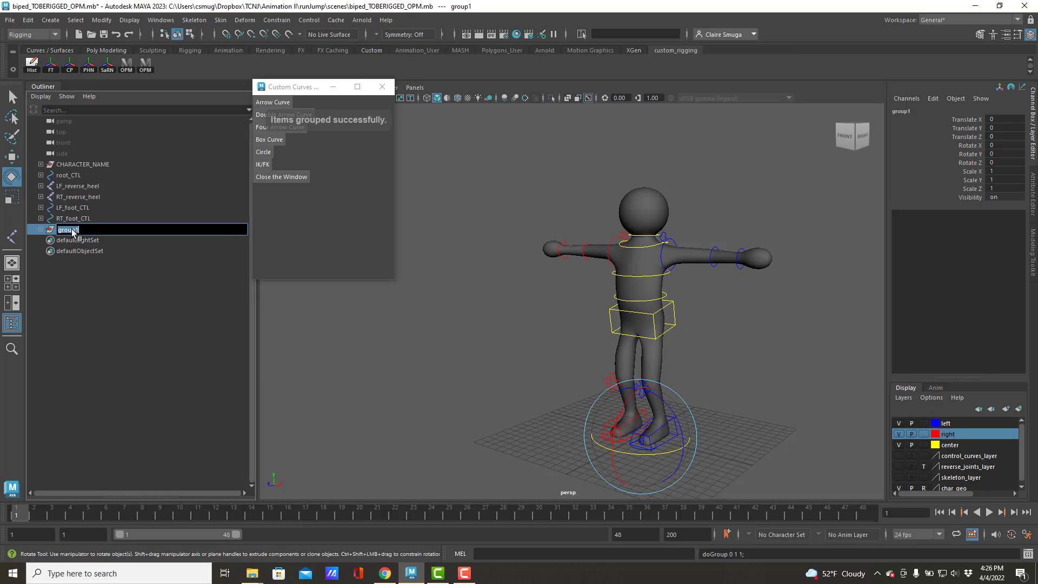
type("skeleton_GRP")
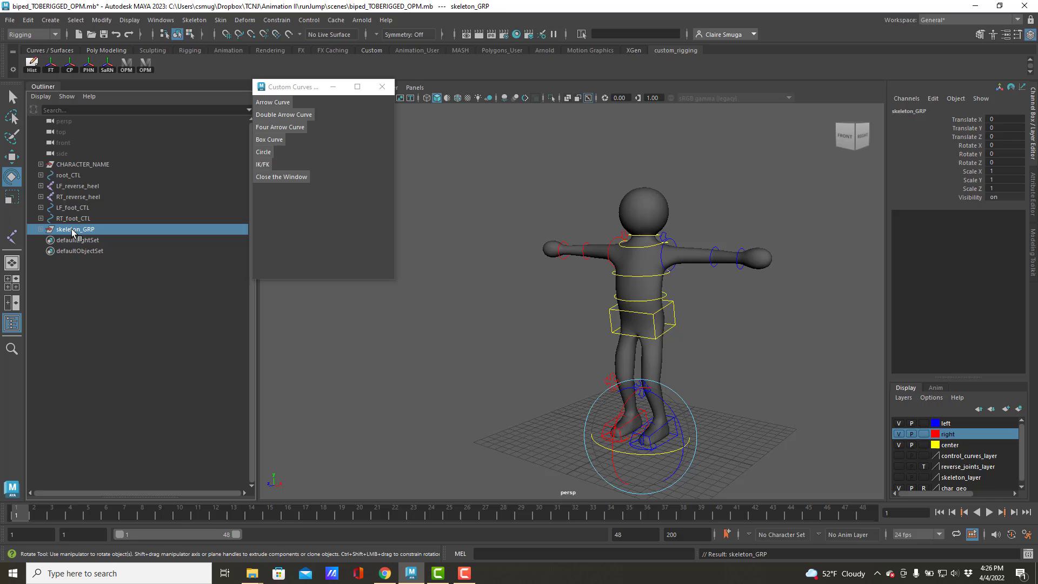
Step: Group root_CTL and rename group1 to upperBody_CTL_GRP
left_click(68, 176)
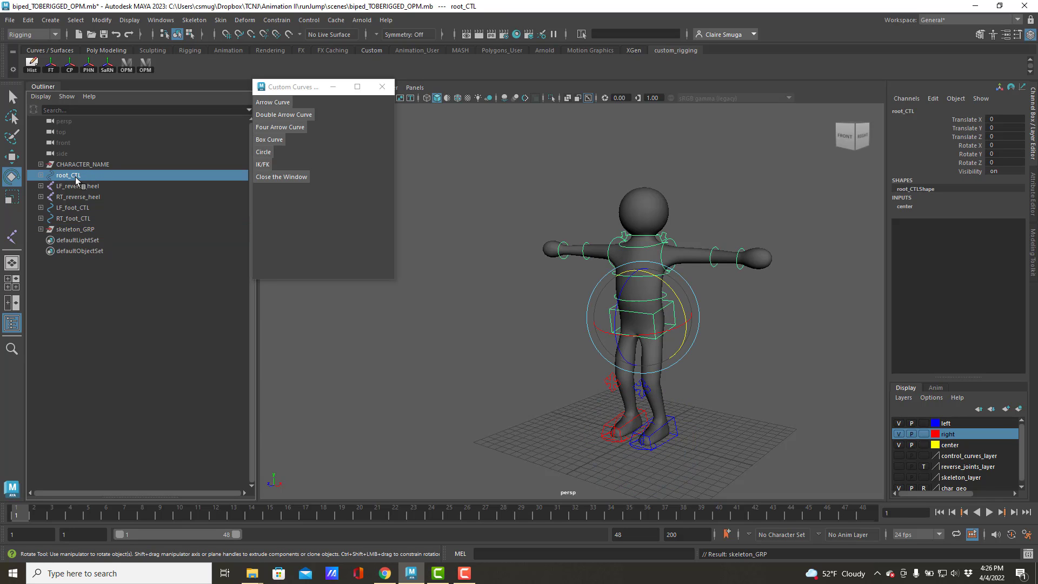
mouse_move(76, 186)
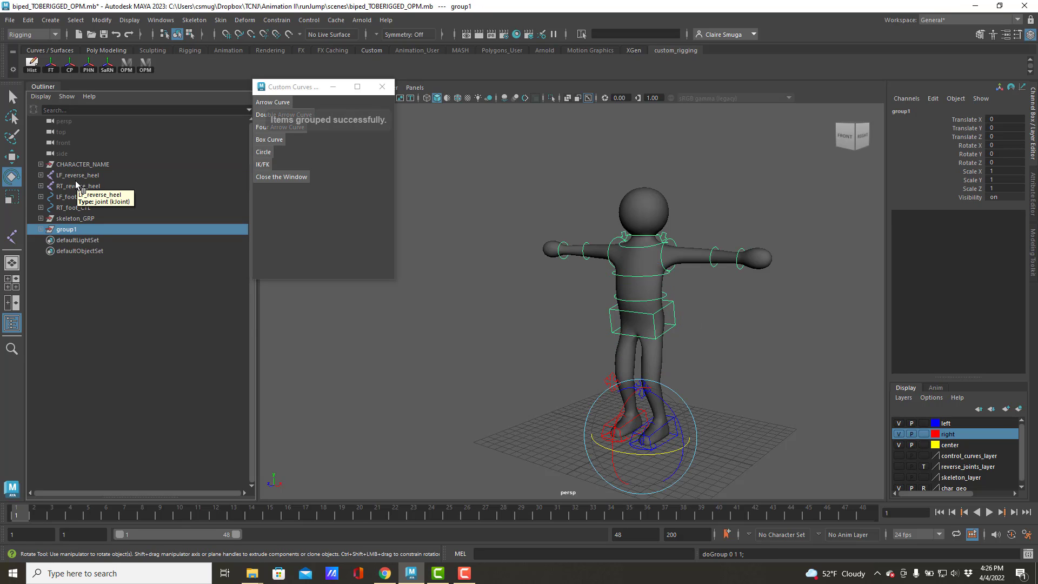
double_click(67, 229)
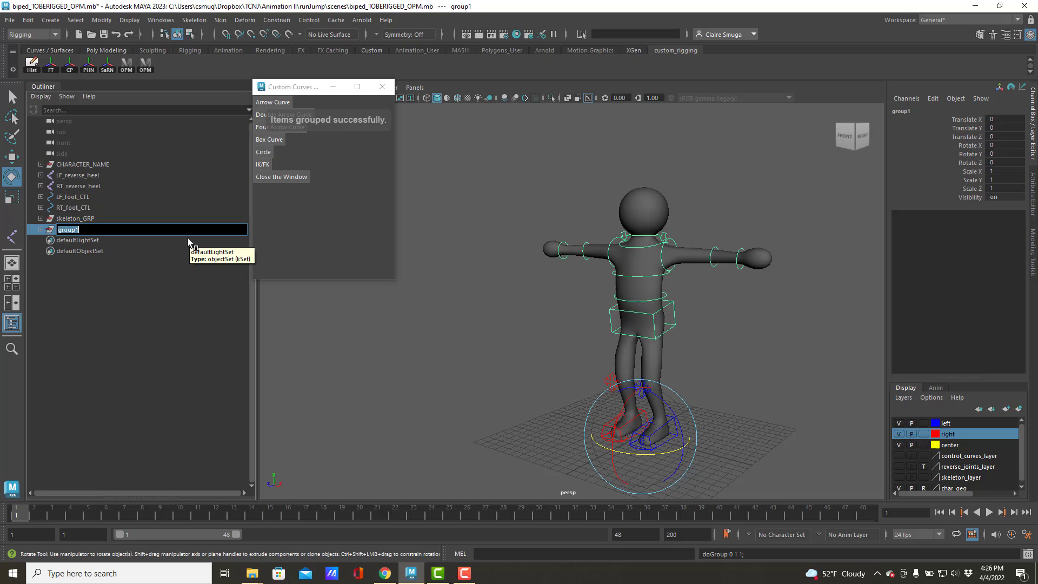
type("upperBody_CTL_GRP")
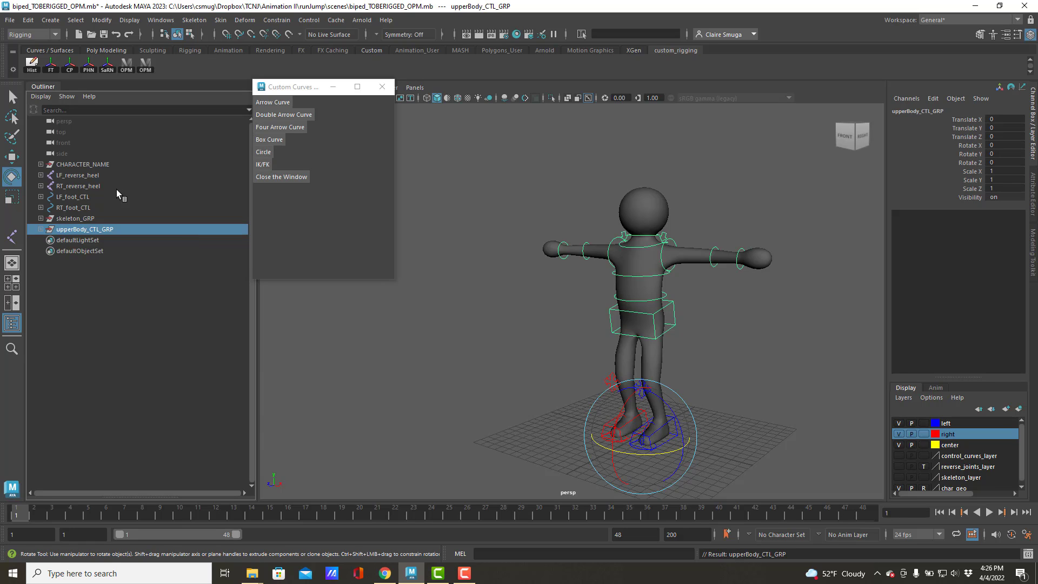
Step: Group LF_reverse_heel and RT_reverse_heel as reverse_JTS_GRP
left_click(76, 175)
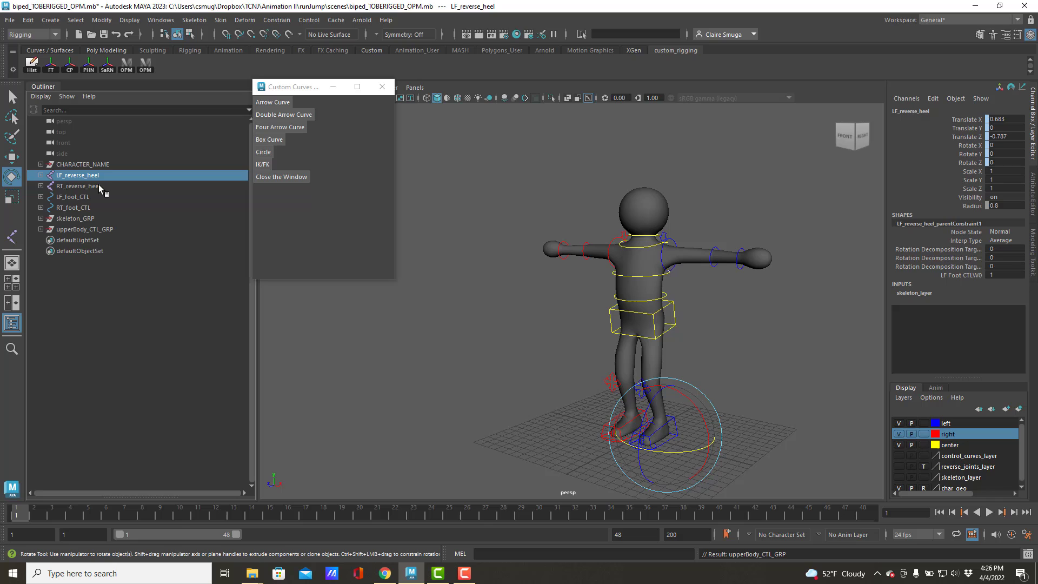
left_click(76, 185)
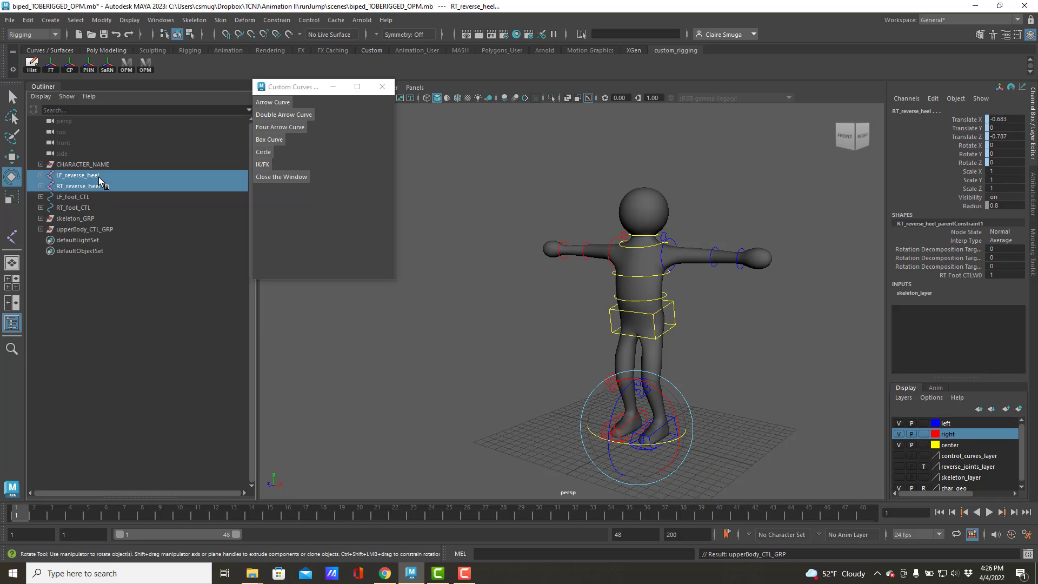
key("ctrl+g")
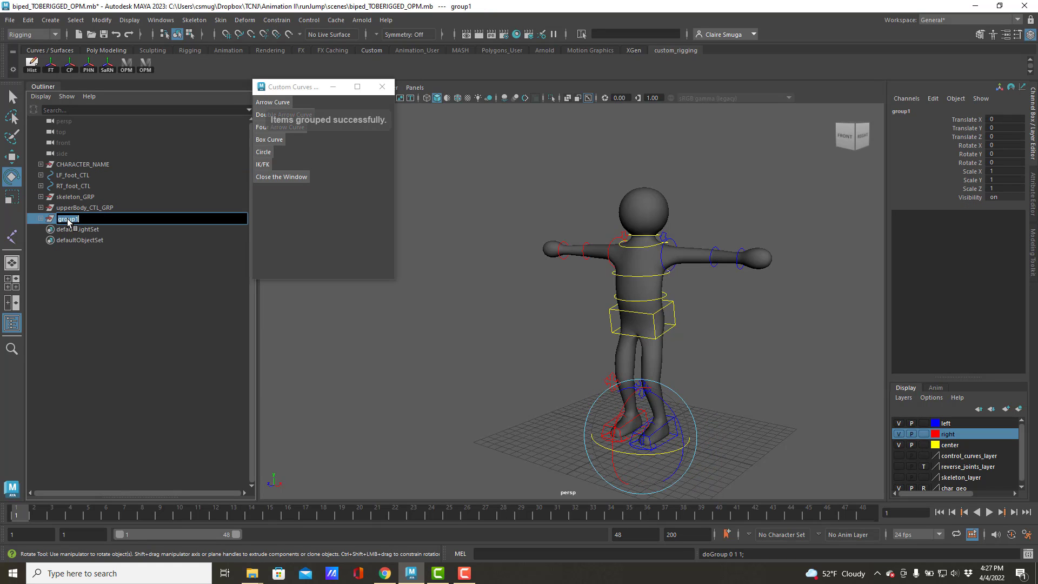
type("reverse_JTS_")
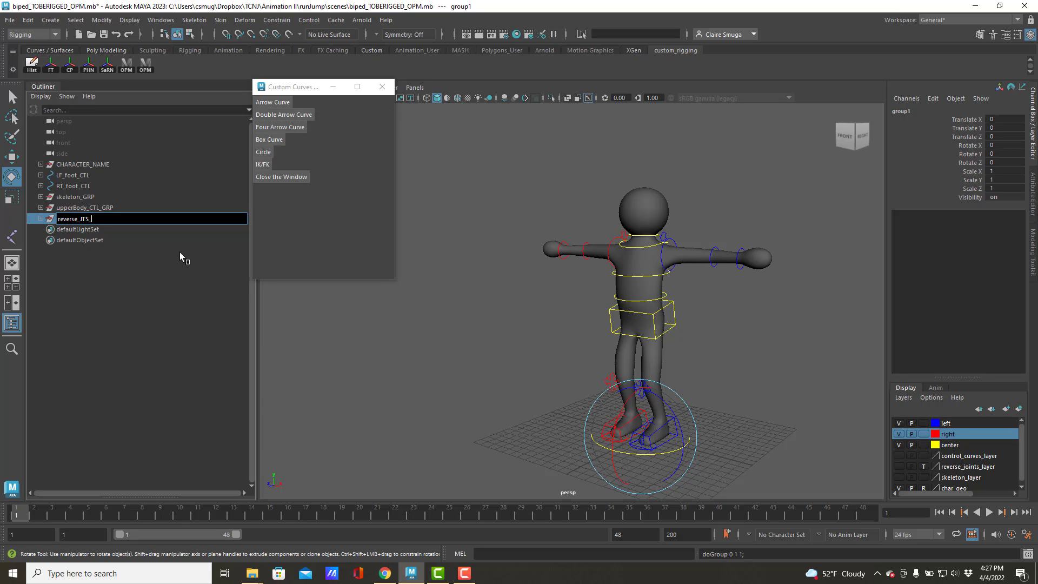
key("enter")
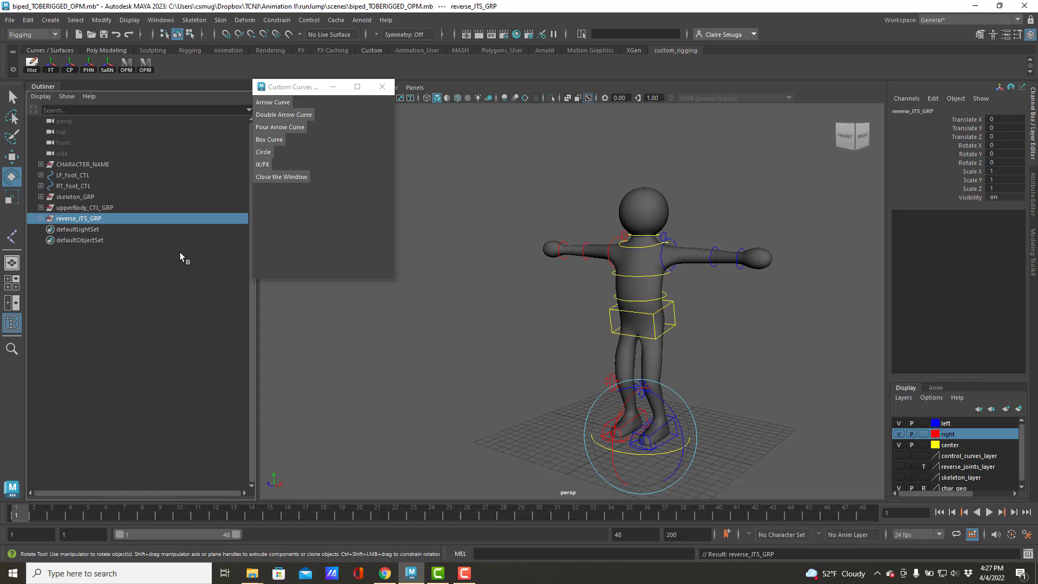
Step: Group the LF/RT foot controls as reverse_feets_GRP
left_click(72, 175)
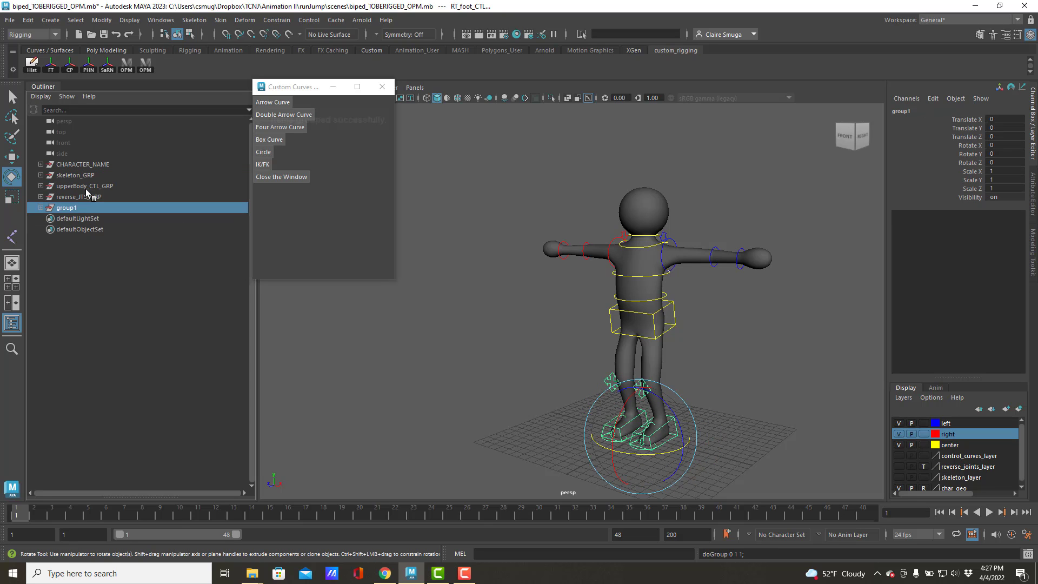
double_click(67, 208)
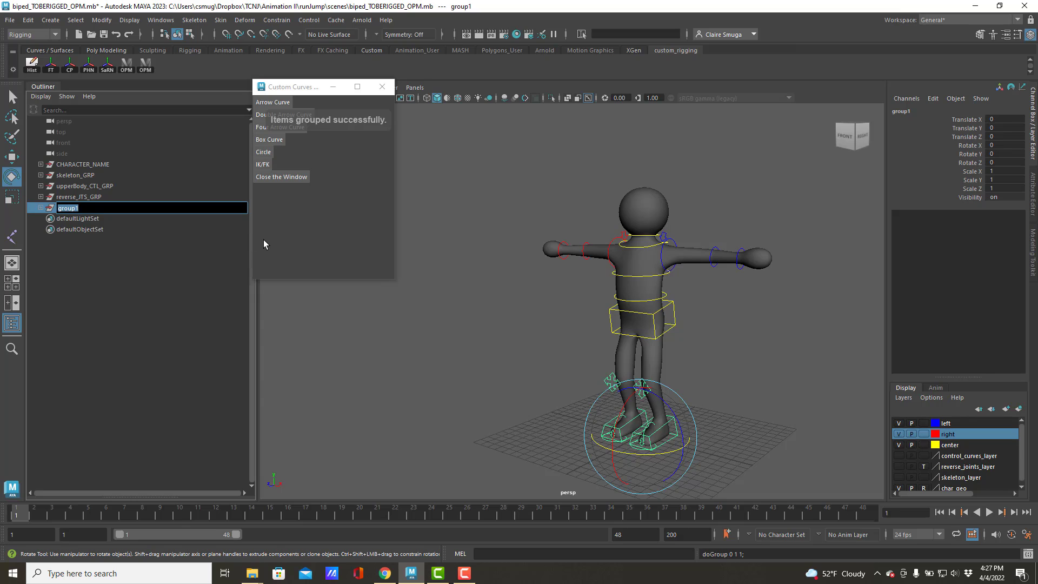
type("reverse_feets_GRP")
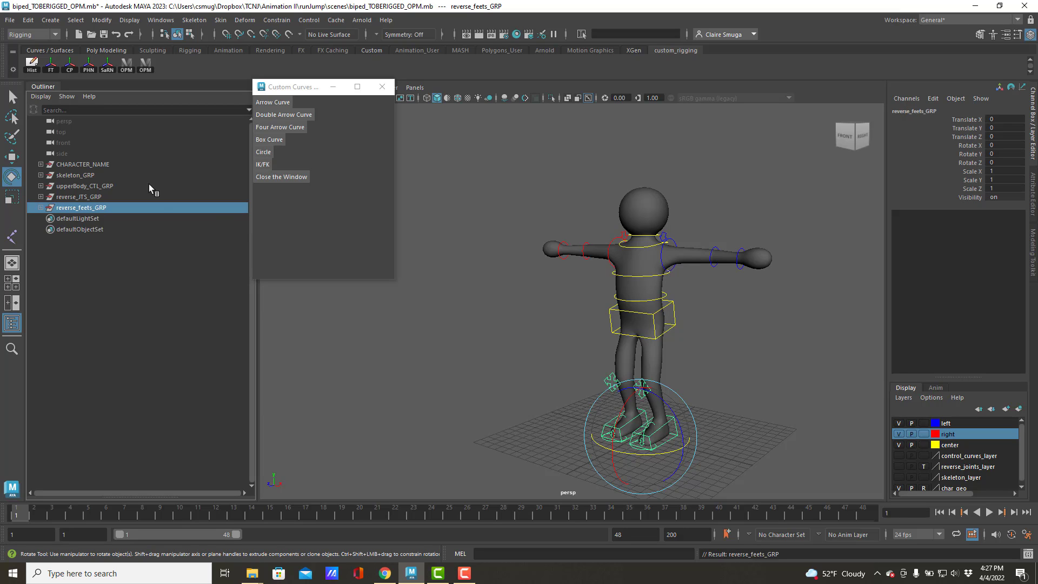
Step: Group skeleton_GRP with reverse_JTS_GRP into joints_GRP, and upperBody_CTL_GRP with reverse_feets_GRP into controls_GRP
left_click(78, 175)
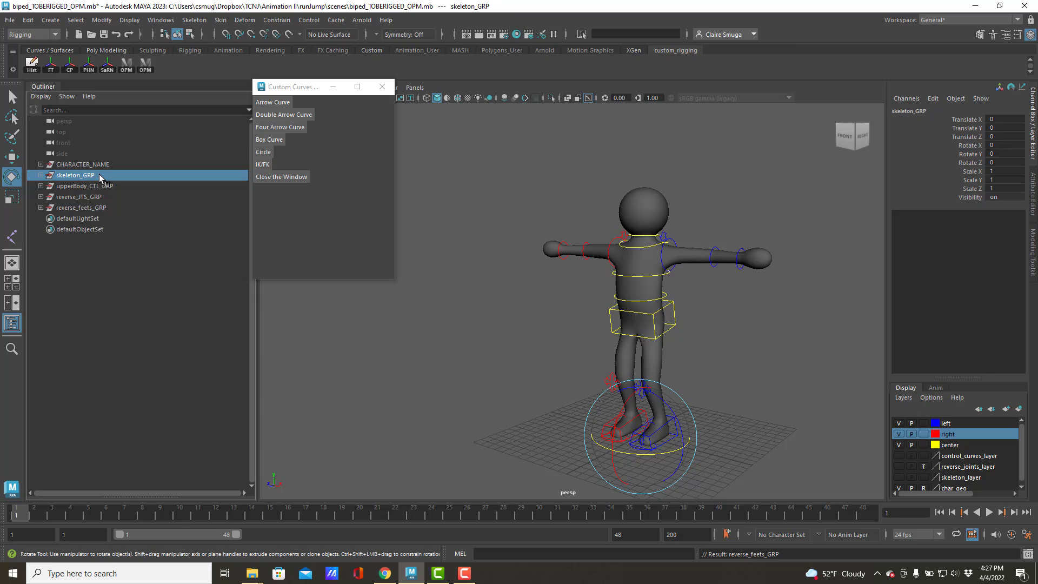
left_click(79, 197)
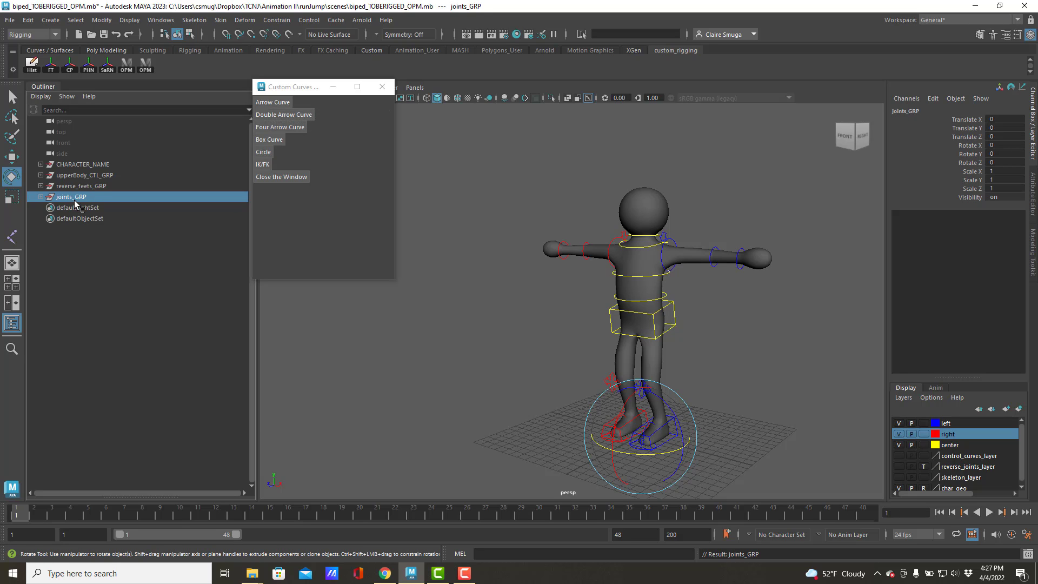
left_click(84, 185)
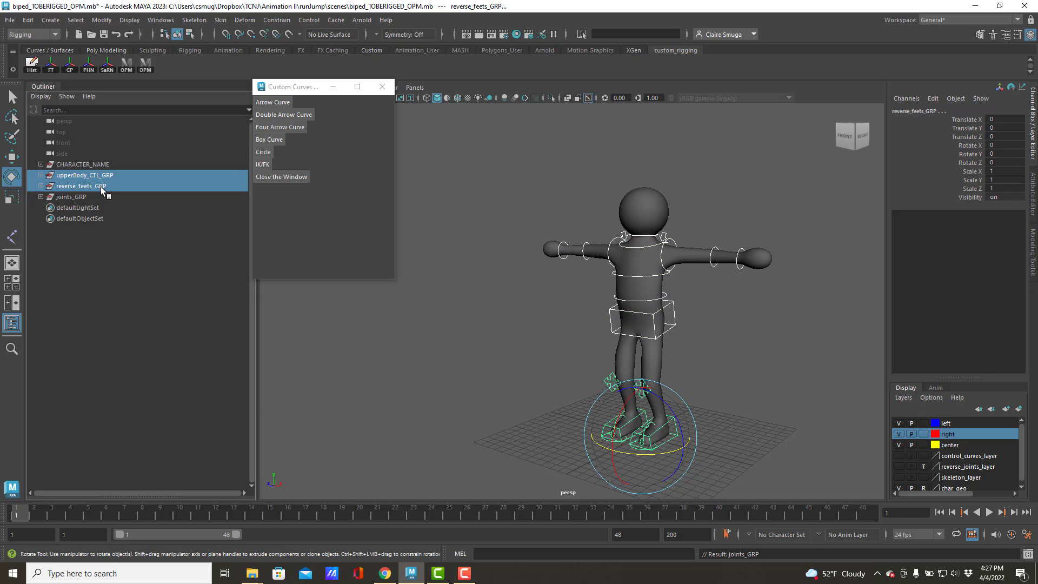
key("ctrl+g")
type("controls_GRP")
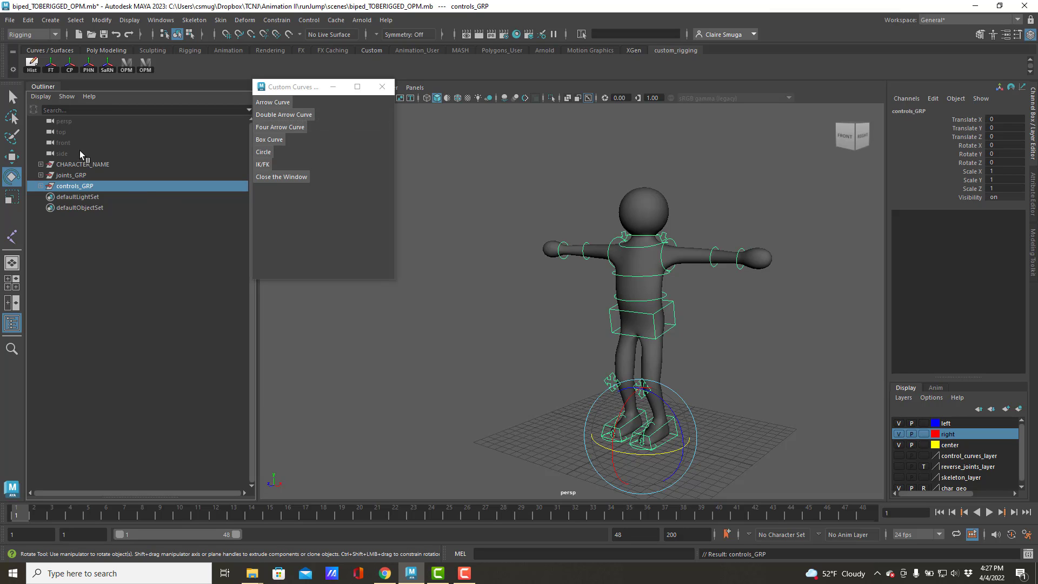
left_click(40, 175)
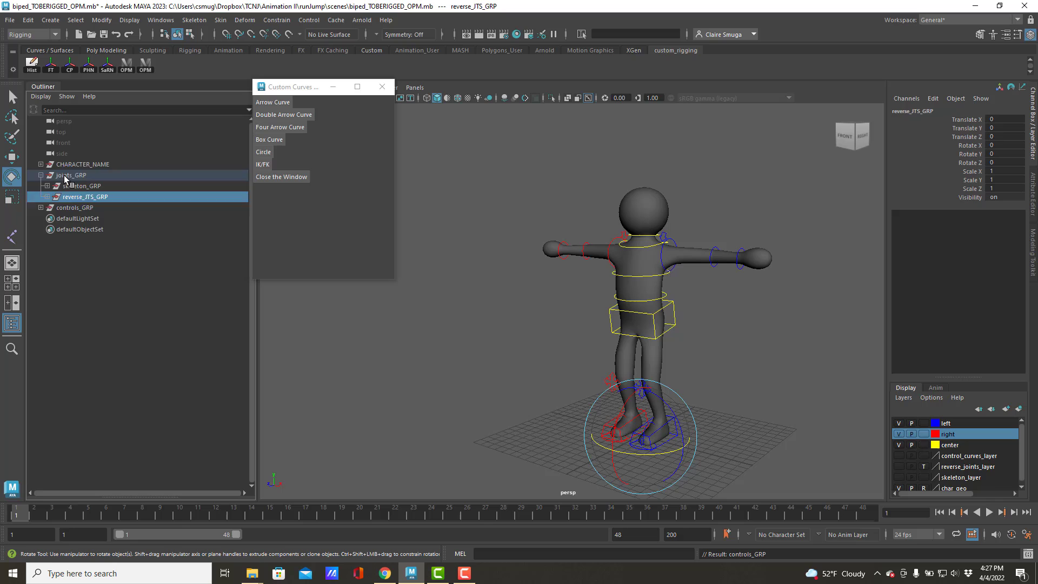
Step: Add joints_GRP to skeleton_layer via Add Selected Objects, then select controls_GRP
left_click(71, 175)
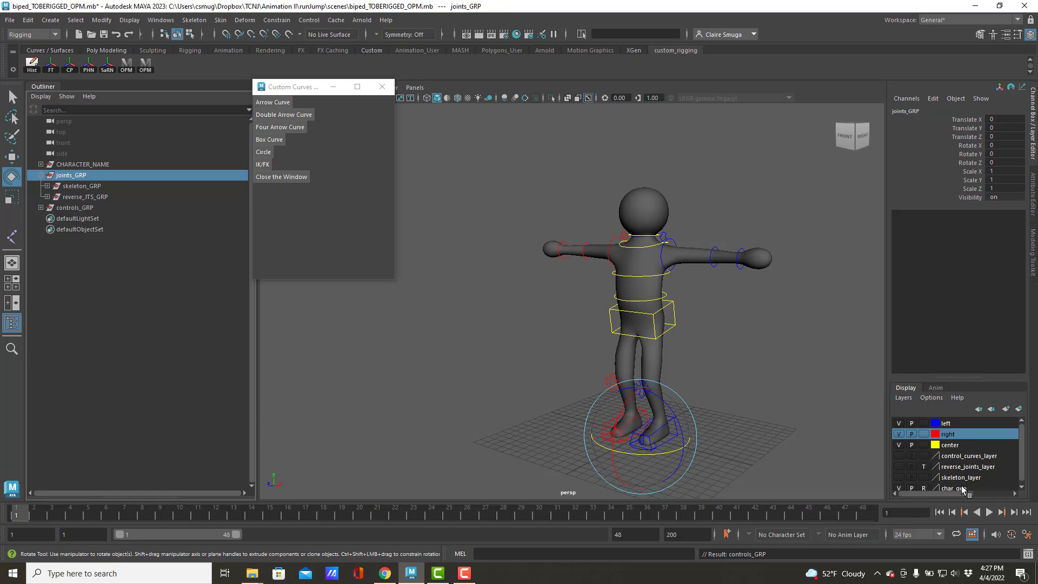
right_click(947, 434)
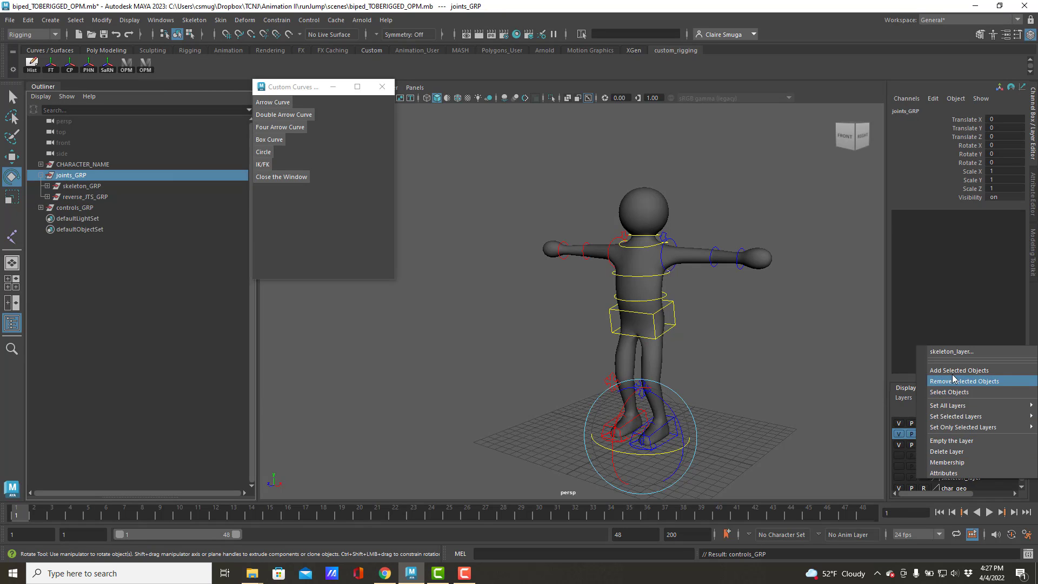
left_click(958, 370)
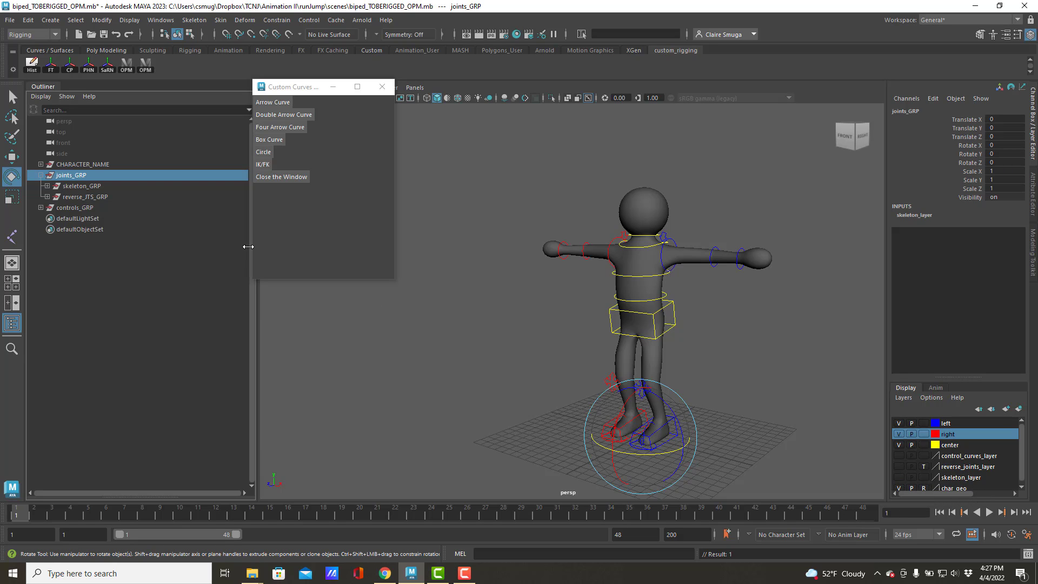
left_click(76, 208)
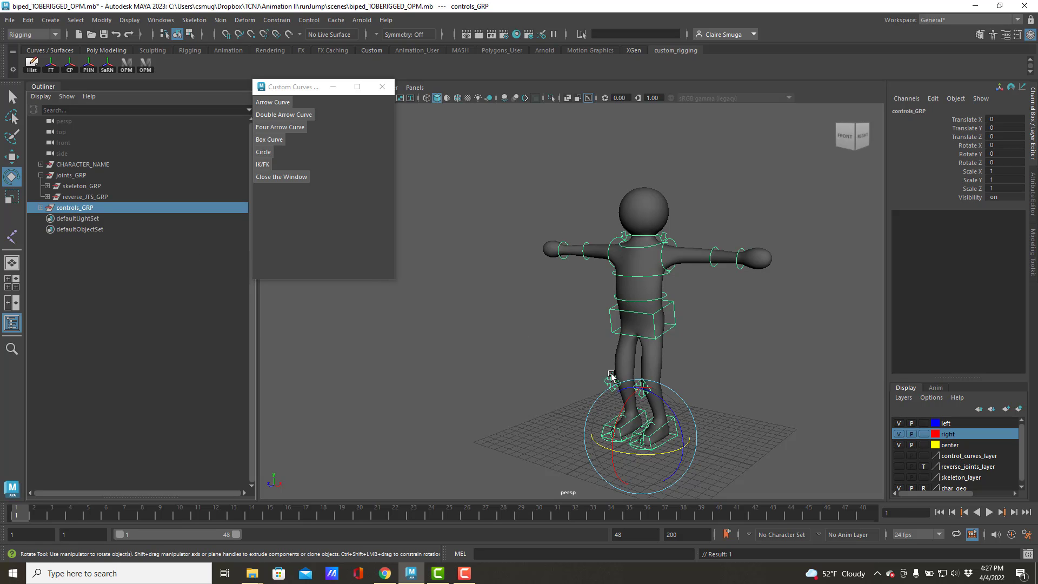
mouse_move(894, 460)
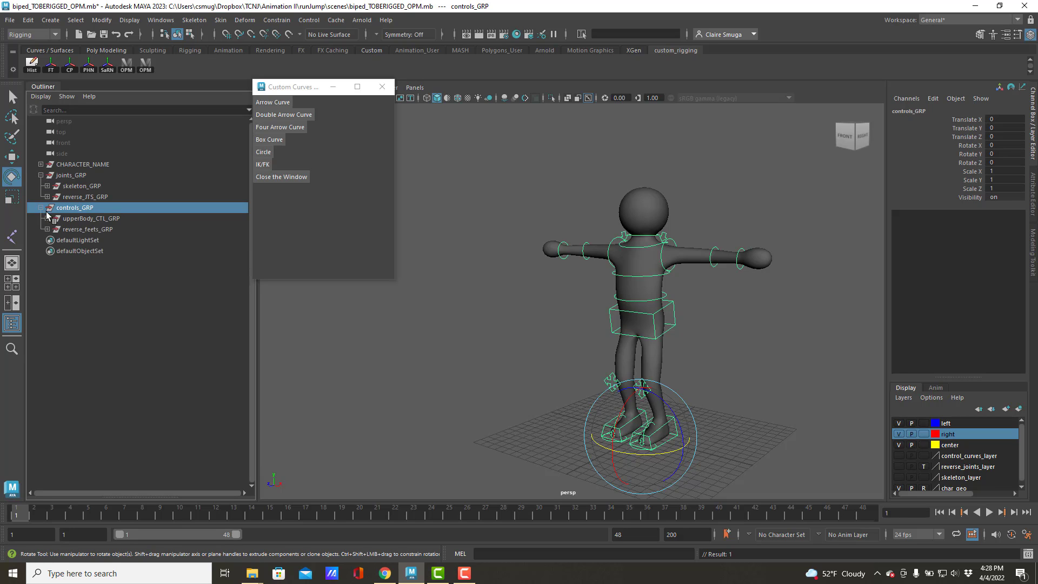
left_click(86, 229)
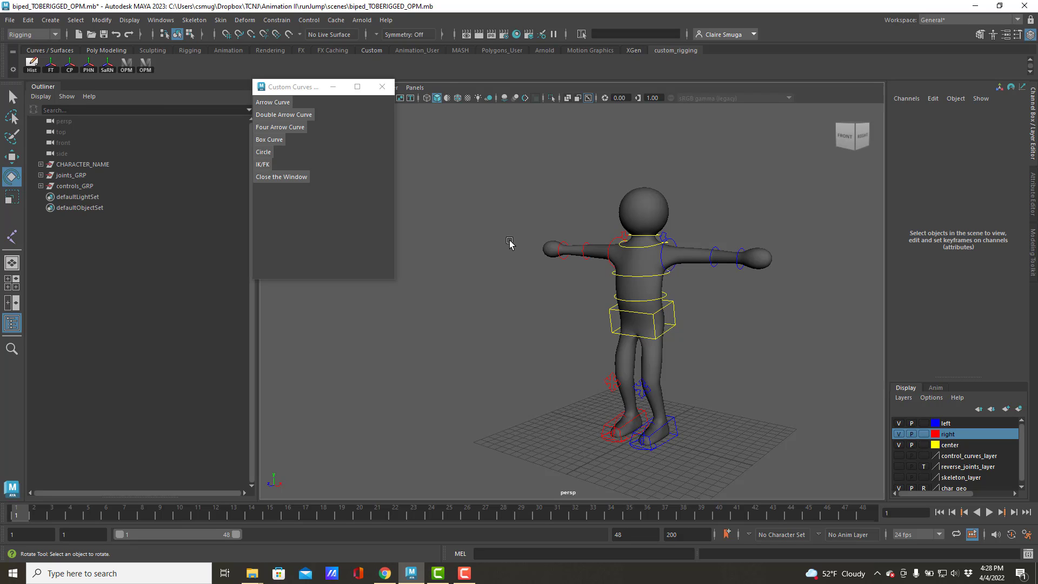
mouse_move(445, 243)
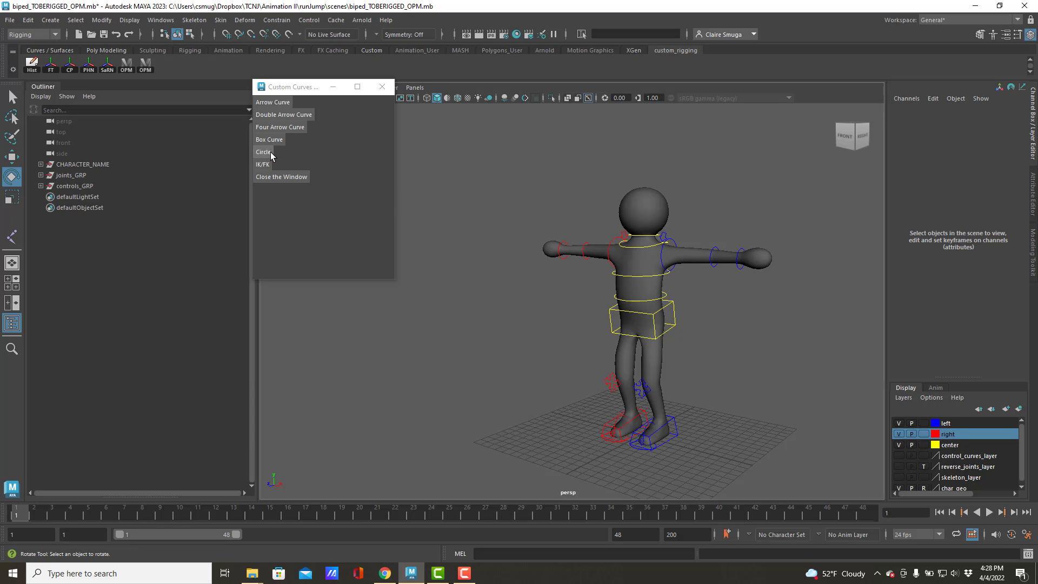
mouse_move(280, 126)
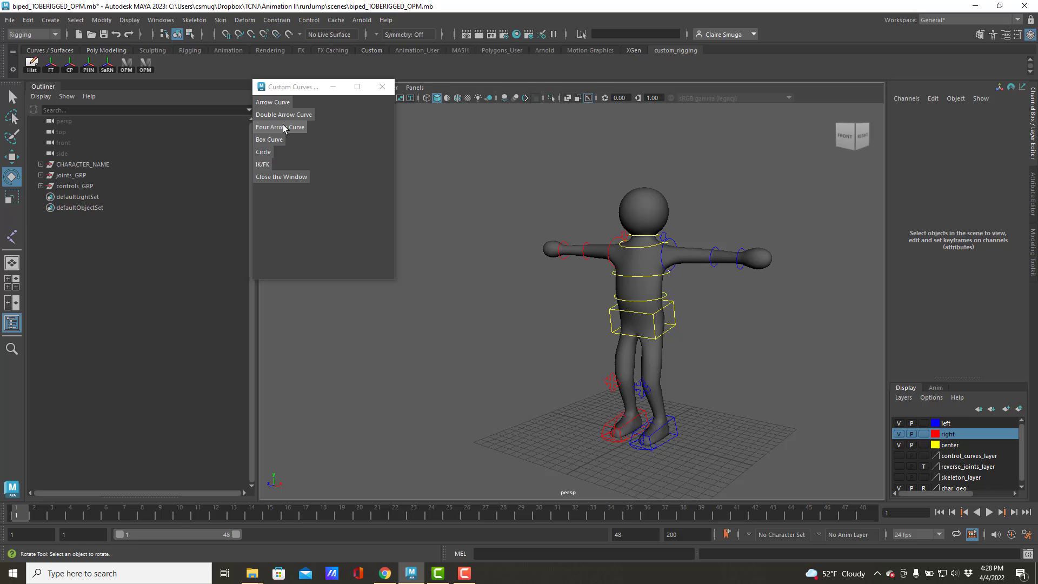
mouse_move(279, 139)
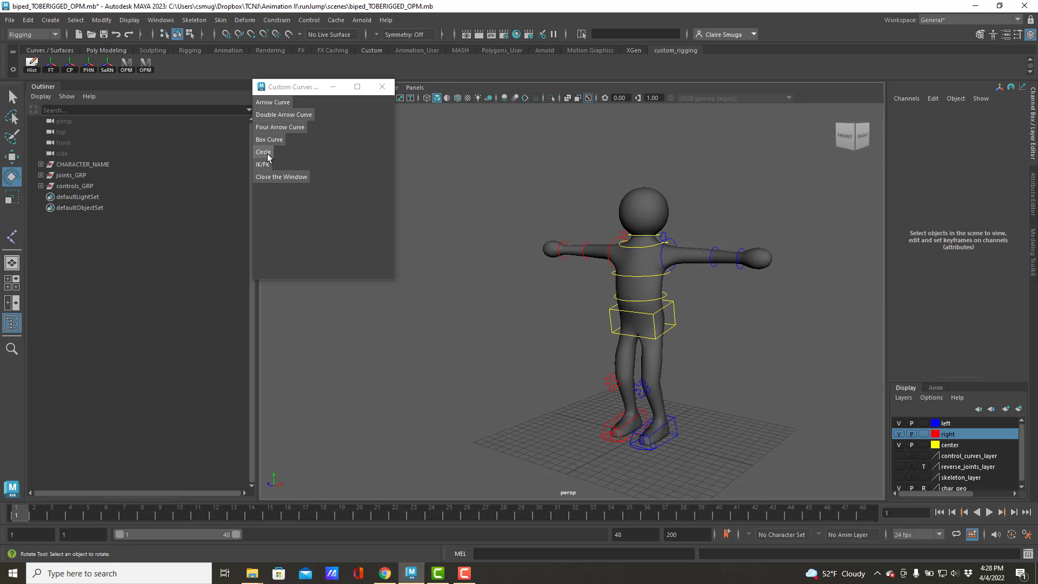
Step: Create a NURBS circle and scale it to about 4.85 around the character in top view
left_click(262, 151)
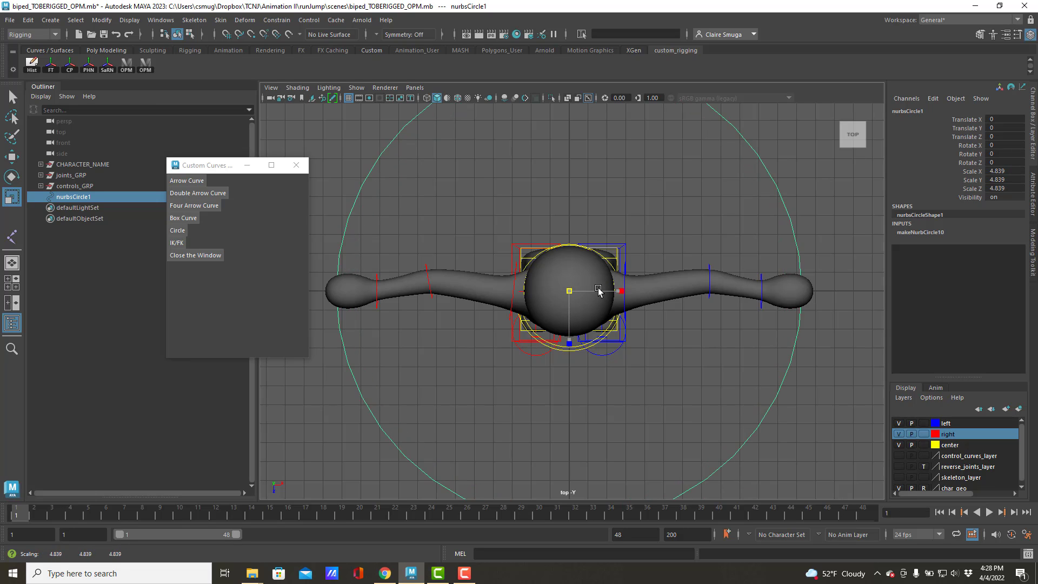
left_click_drag(598, 290, 587, 290)
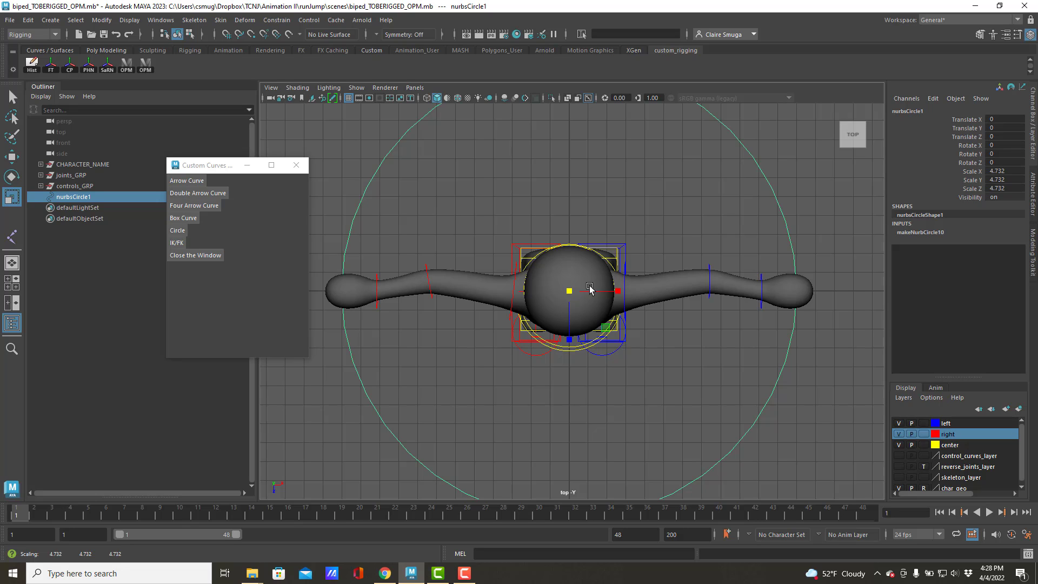
left_click_drag(589, 290, 585, 276)
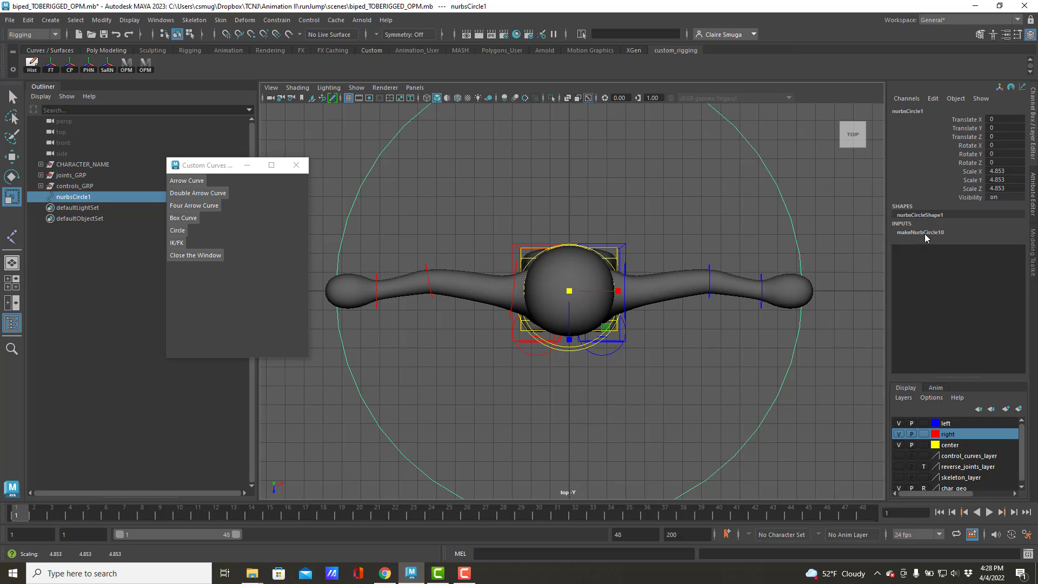
left_click(920, 231)
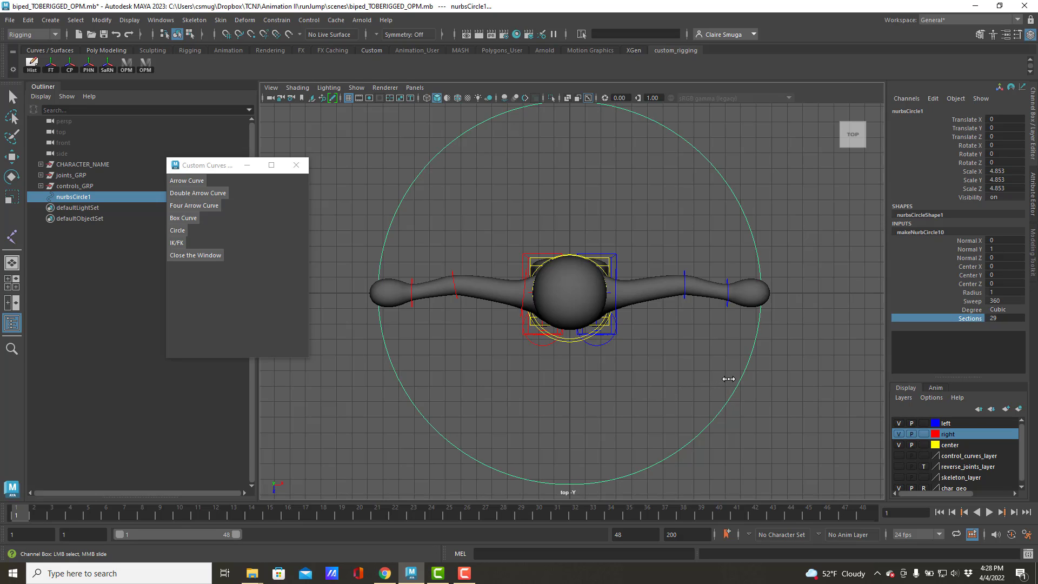
mouse_move(832, 352)
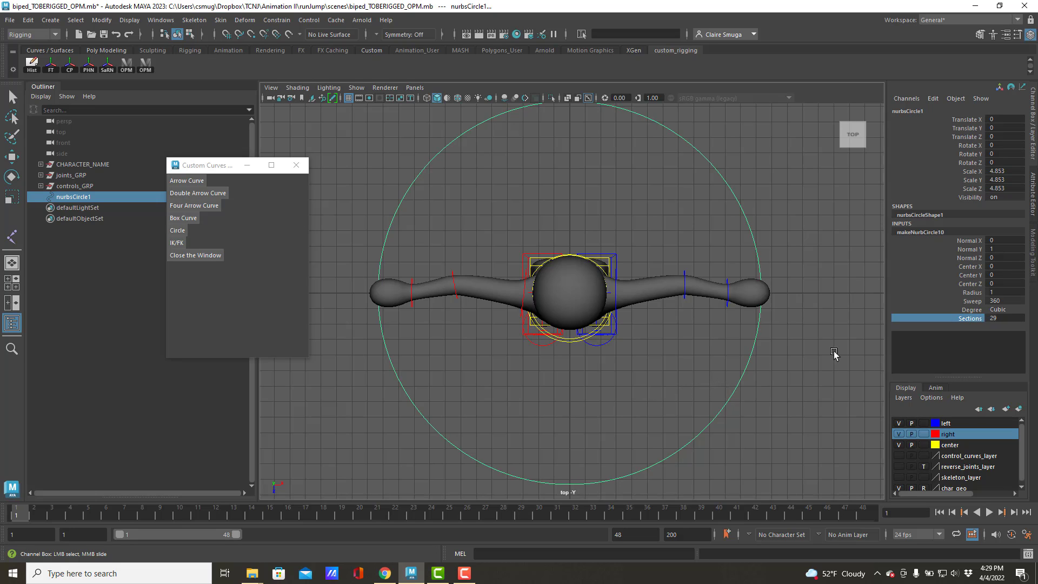
Step: Select the circle's front CVs and pull the middle CV forward into a point
left_click(1003, 318)
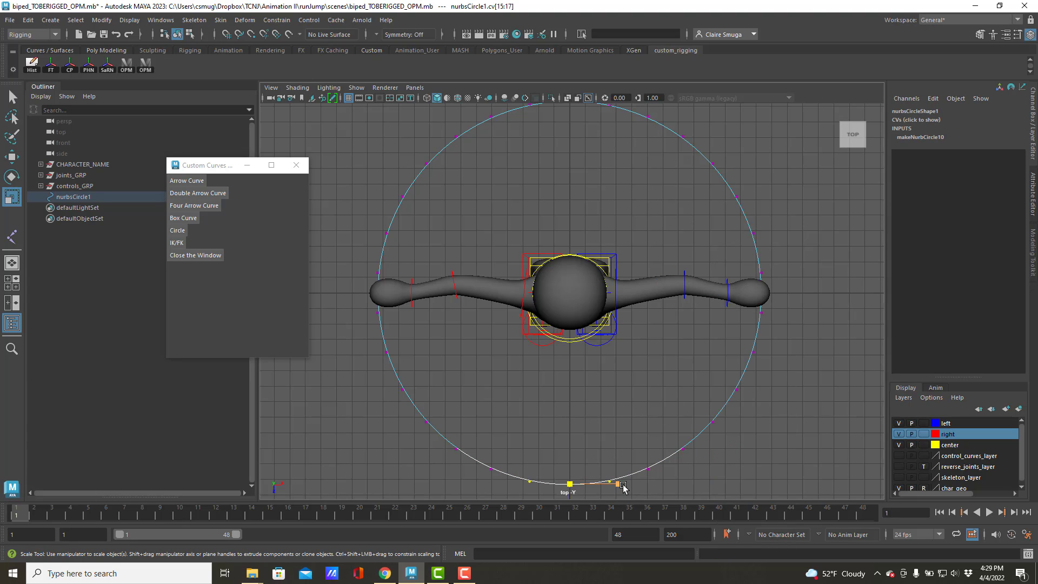
left_click_drag(618, 483, 570, 483)
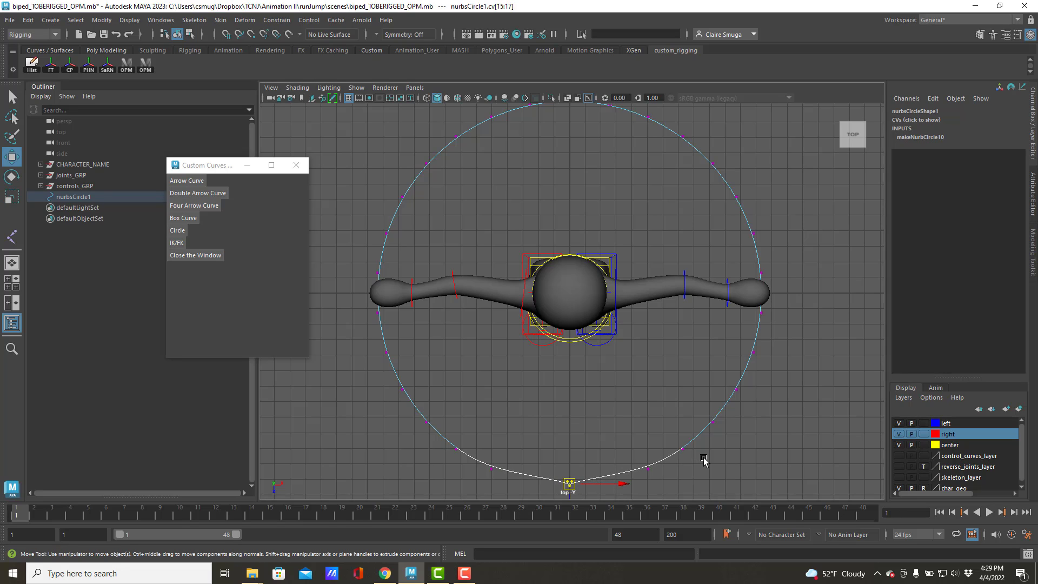
left_click_drag(570, 483, 586, 417)
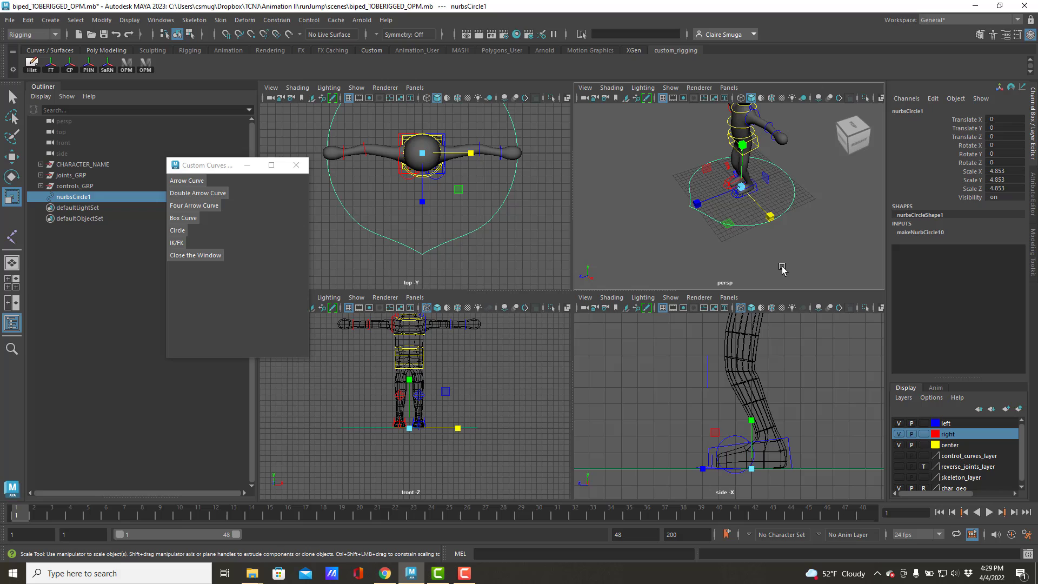
Step: Rename nurbsCircle1 to placement_CTL, freeze its transformations and delete its history
left_click(926, 110)
type("placement_CTL")
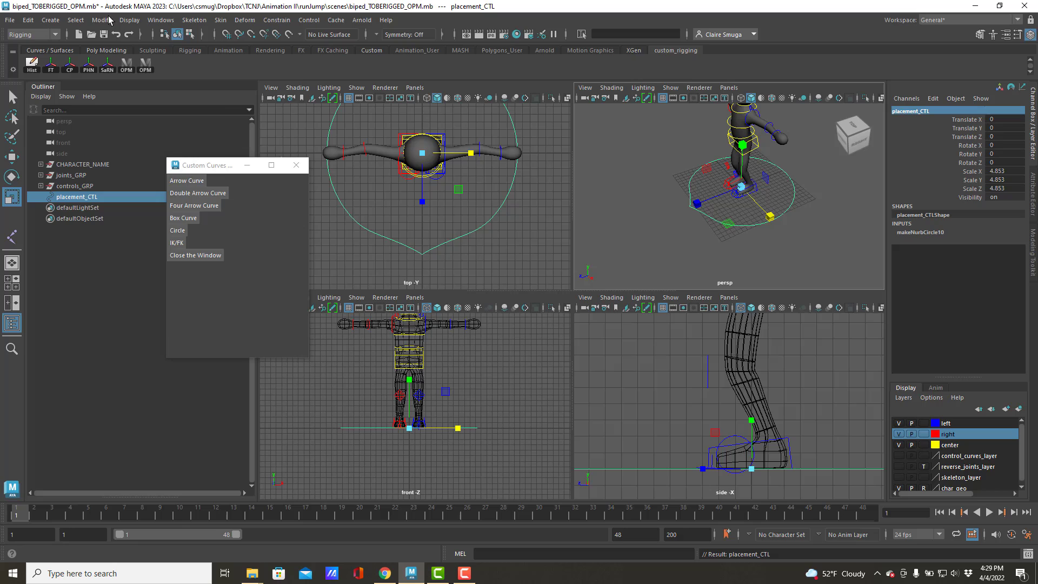
left_click(100, 19)
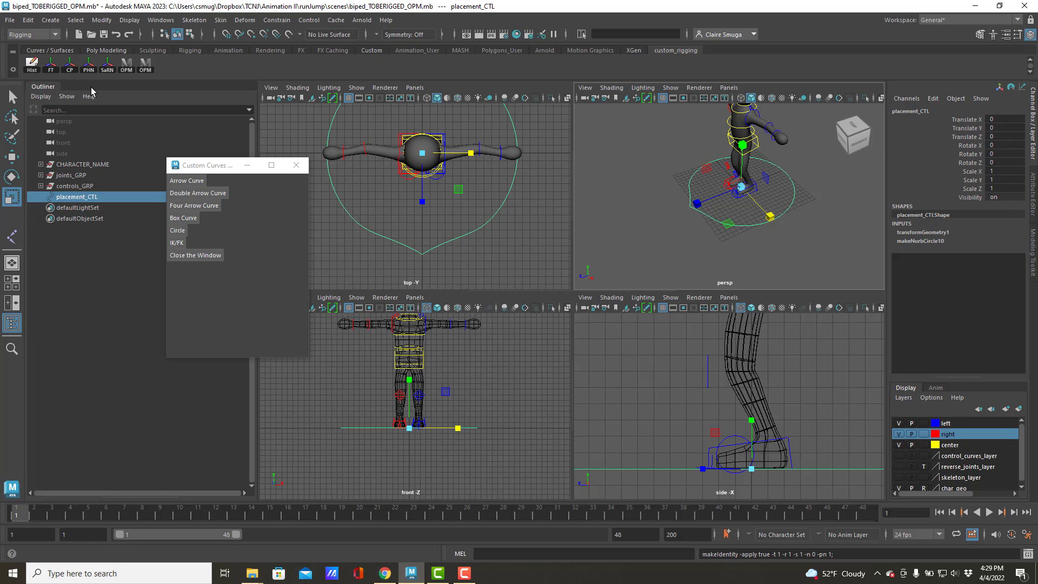
left_click(28, 20)
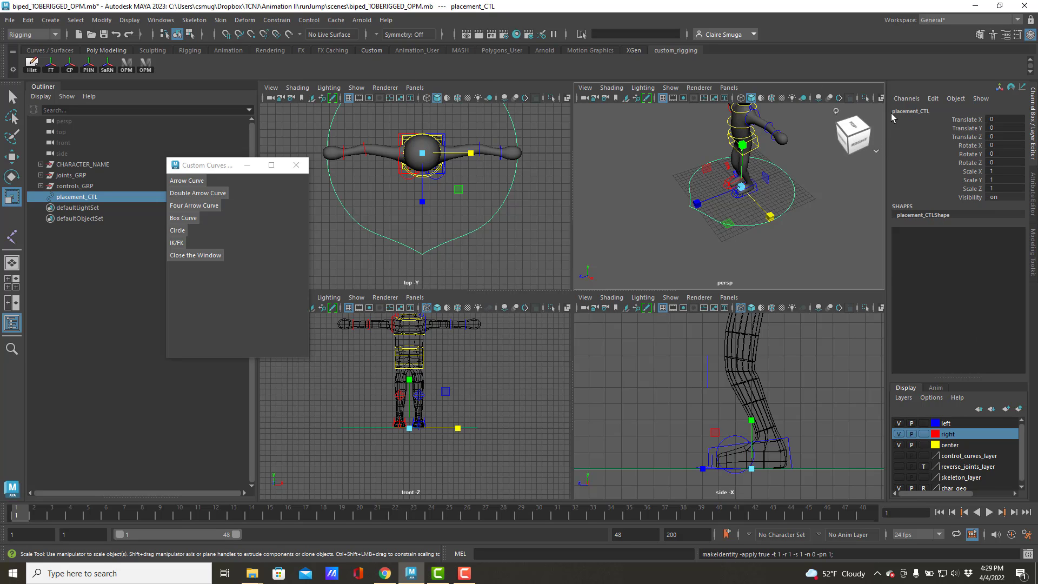
left_click(926, 110)
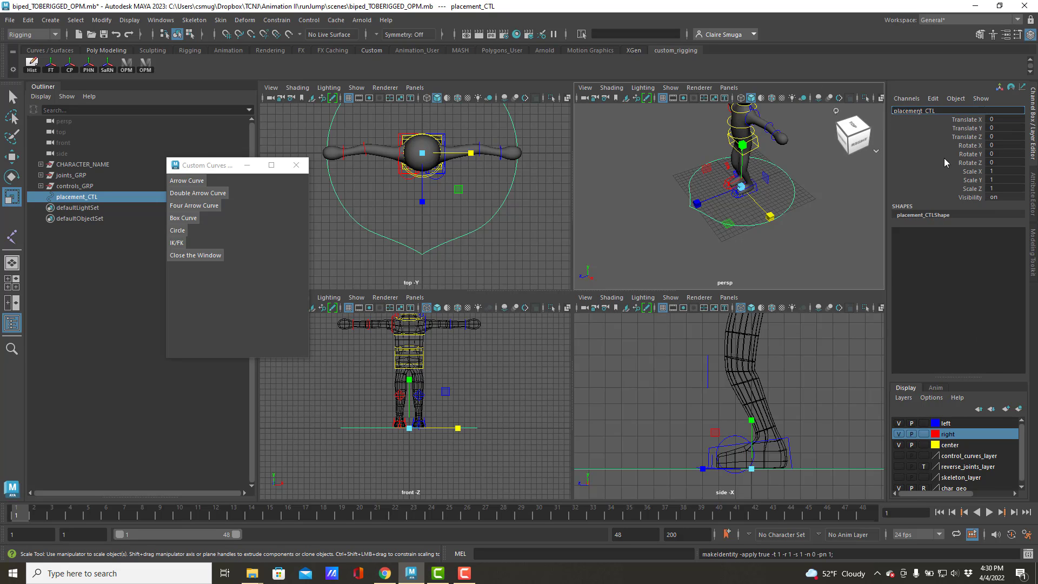
mouse_move(970, 162)
type("NAME_")
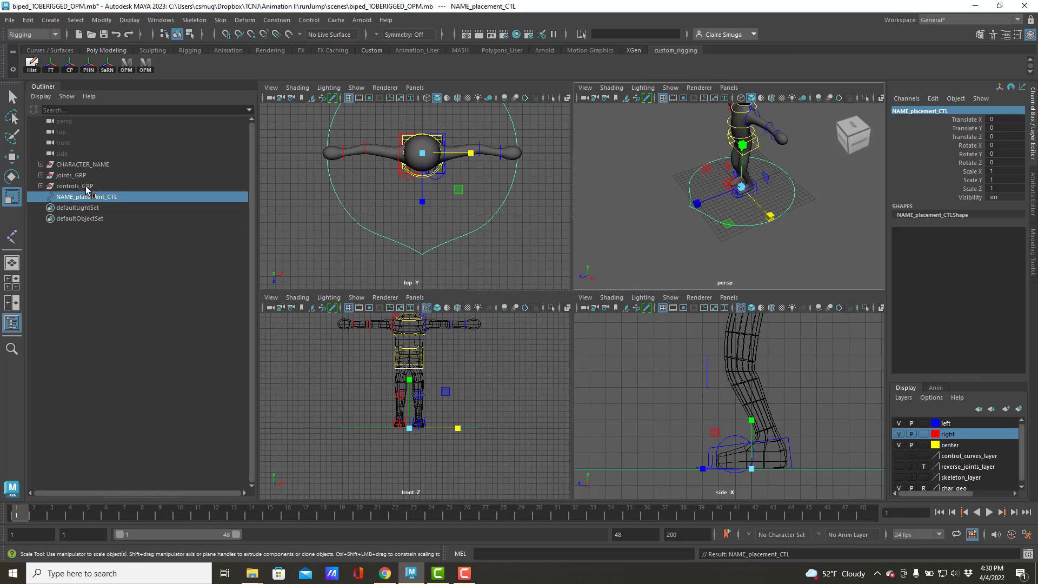
Step: Parent controls_GRP and joints_GRP under NAME_placement_CTL in the Outliner
left_click(75, 186)
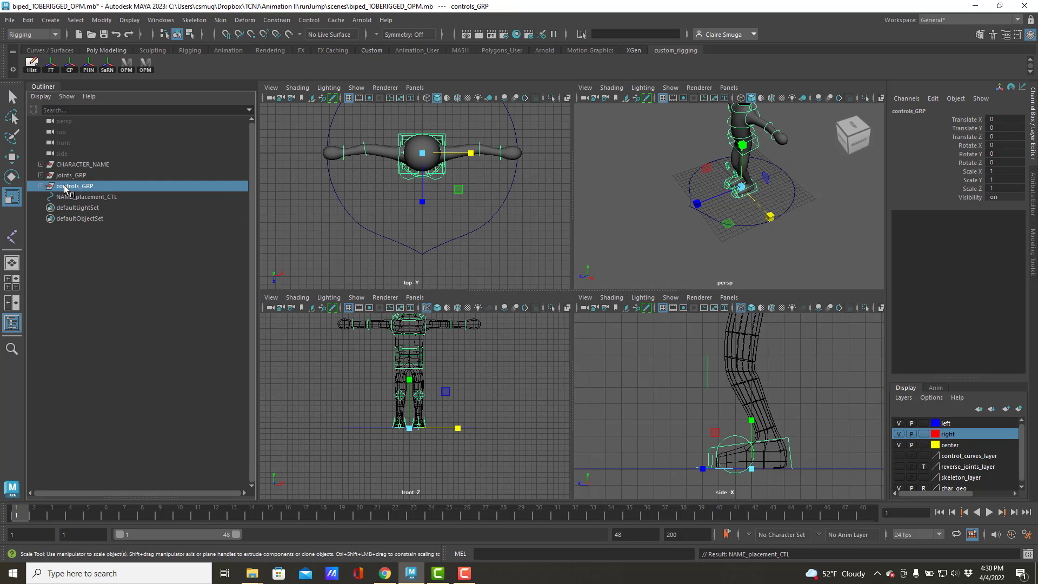
left_click(89, 186)
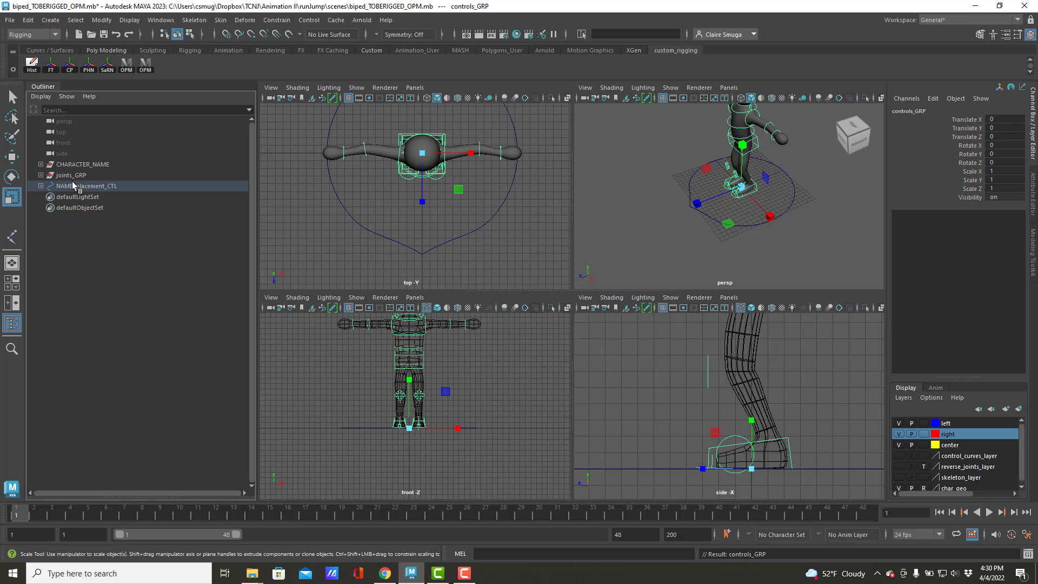
left_click(72, 175)
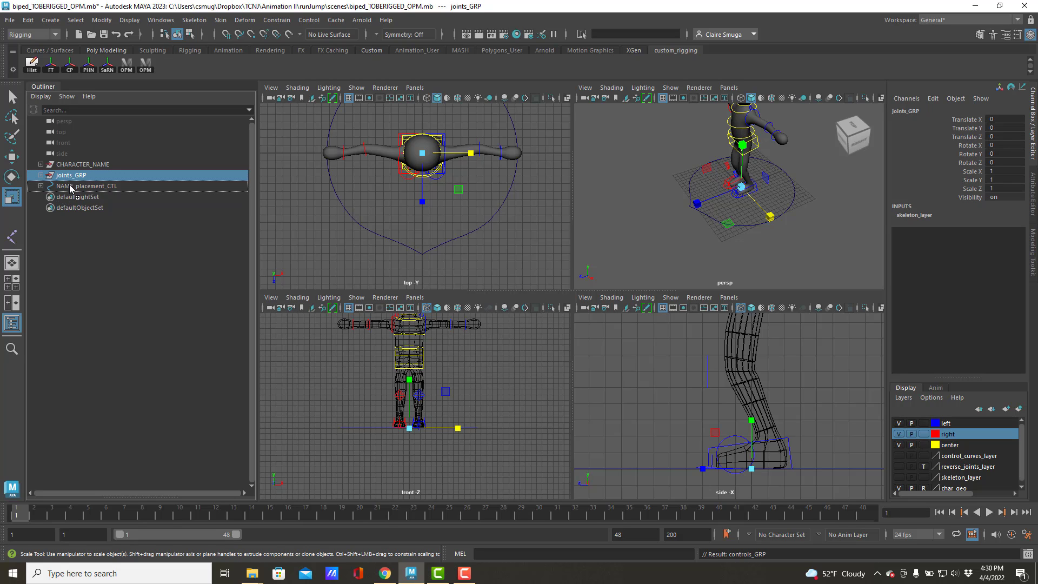
left_click(84, 164)
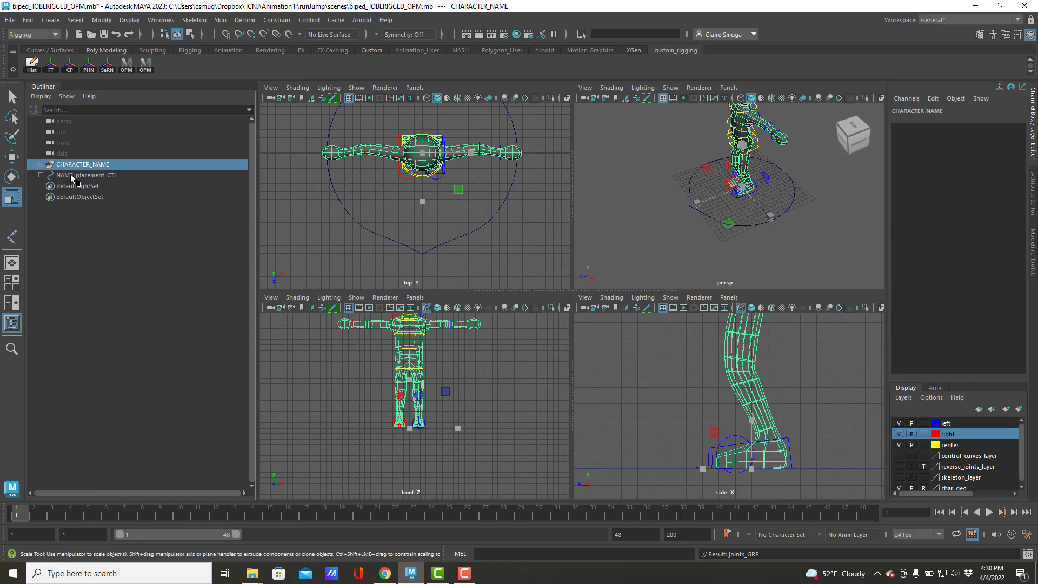
left_click(86, 175)
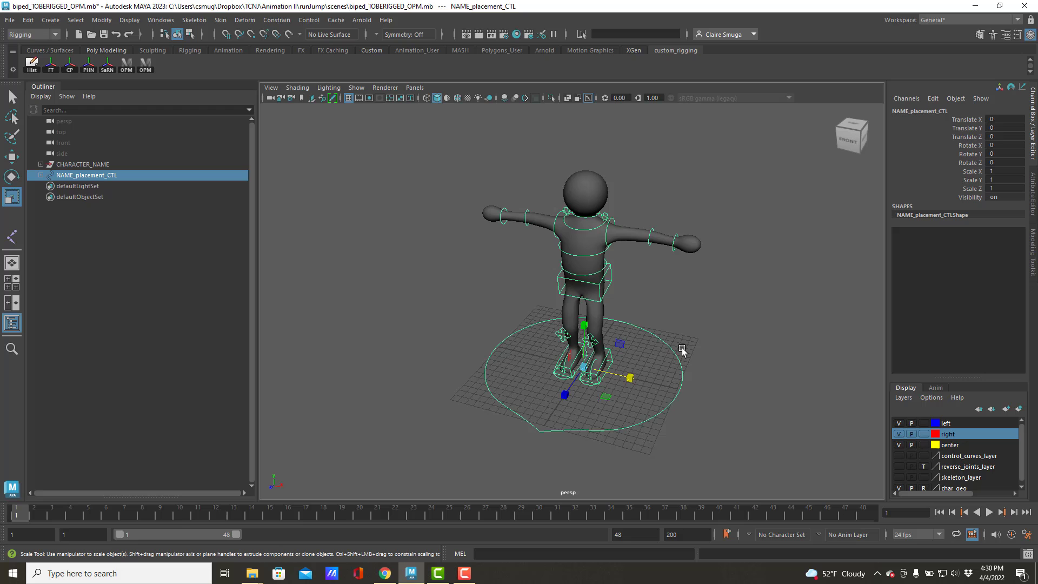
mouse_move(603, 430)
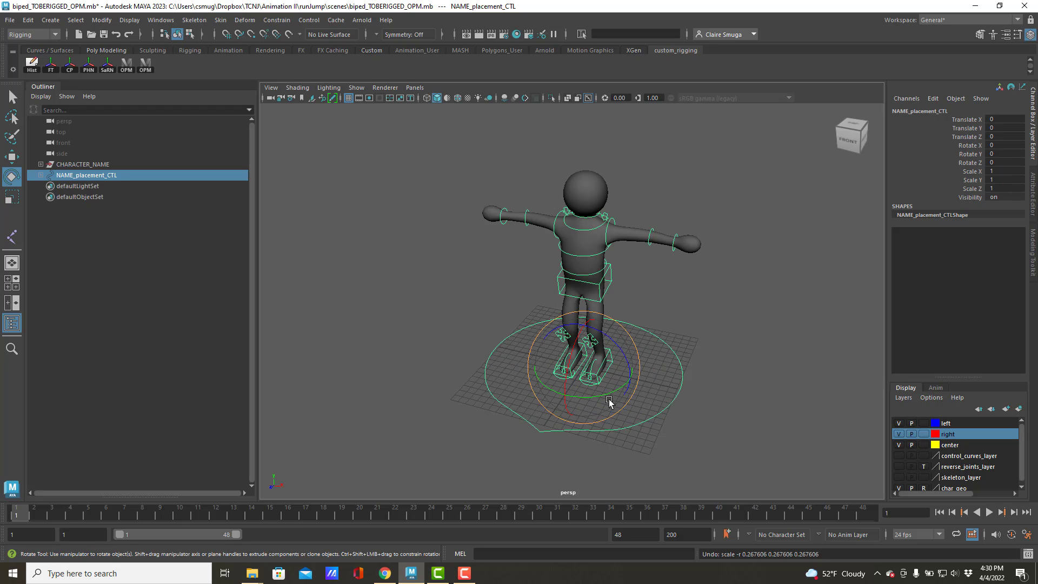
Step: Rotate NAME_placement_CTL to test the rig, then add it to the center display layer
left_click_drag(608, 402, 701, 350)
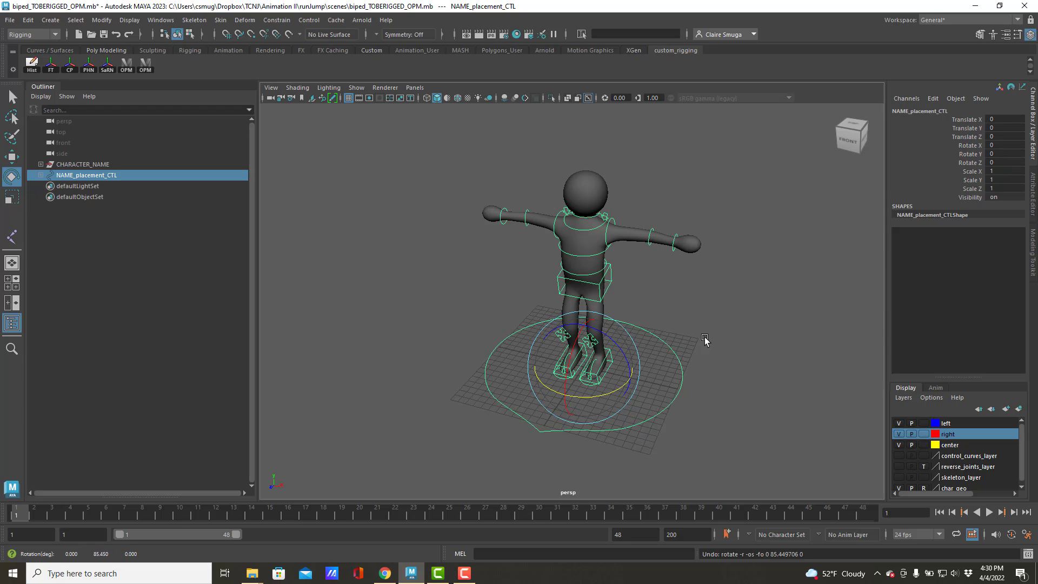
left_click_drag(704, 338, 682, 400)
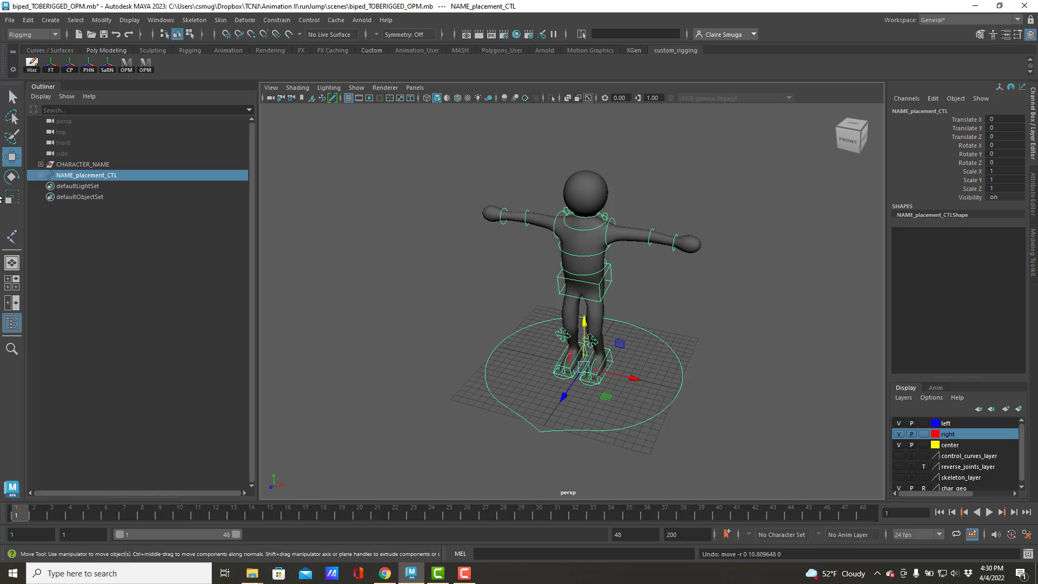
mouse_move(957, 457)
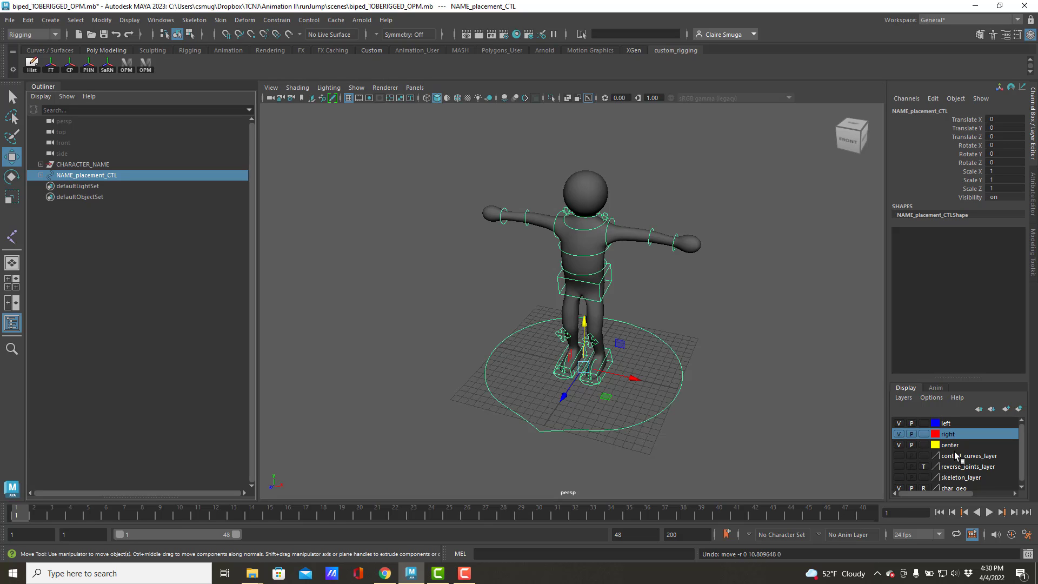
right_click(948, 444)
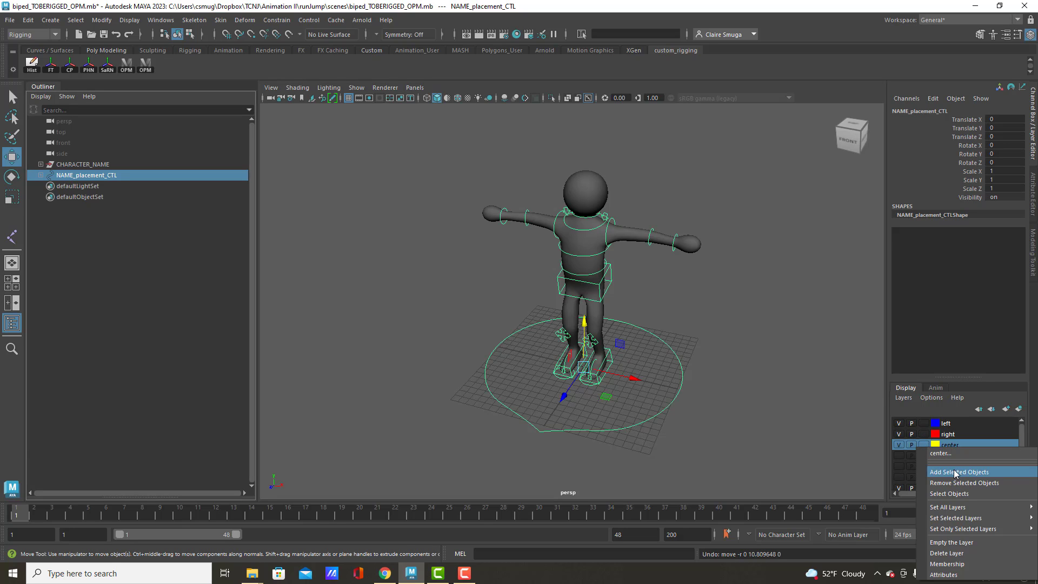
left_click(960, 471)
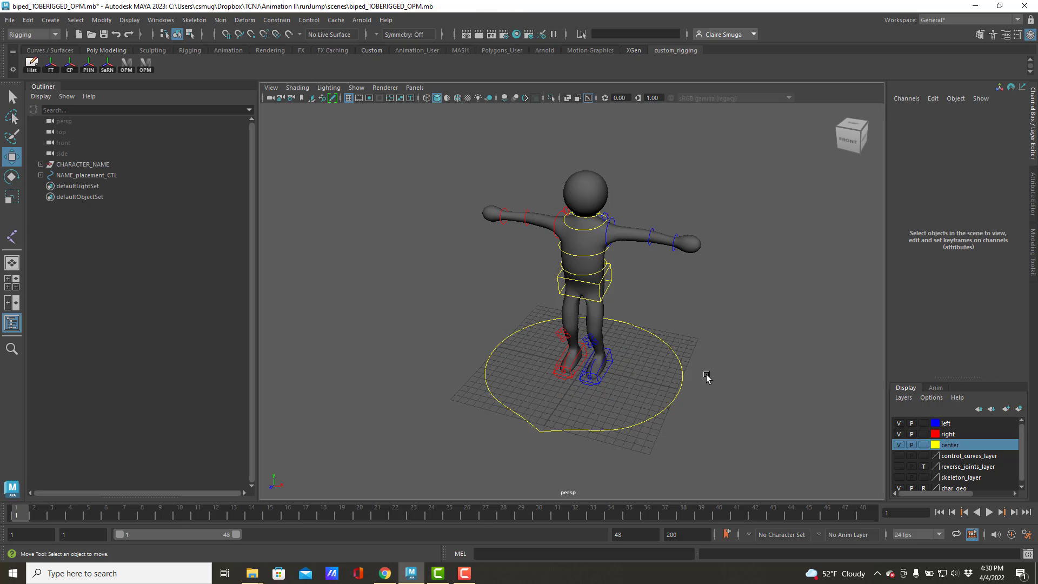
mouse_move(99, 170)
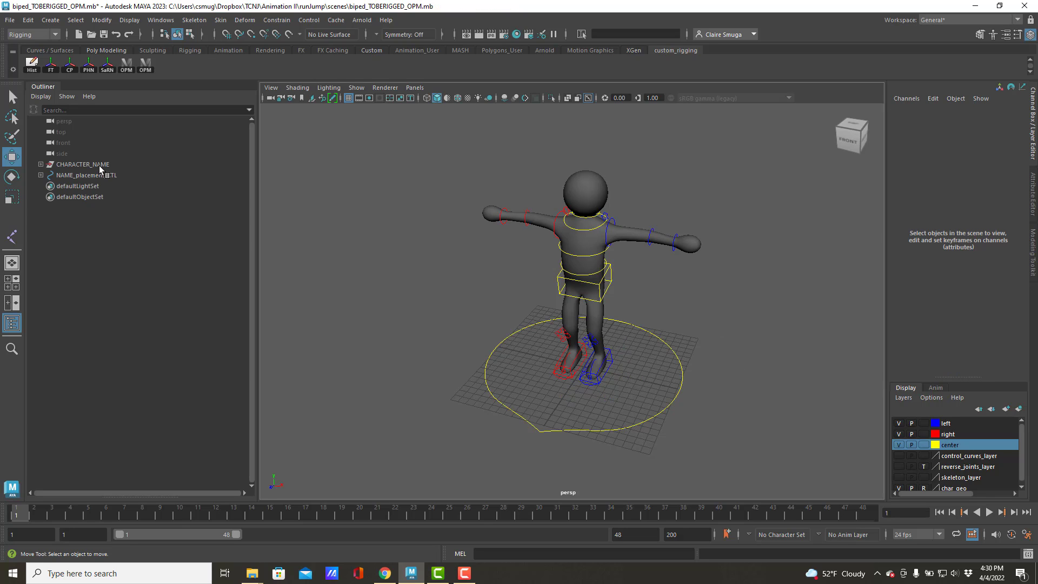
Step: Group CHARACTER_NAME with NAME_placement_CTL (Ctrl+G) and rename the new group NAME_GRP
left_click(83, 165)
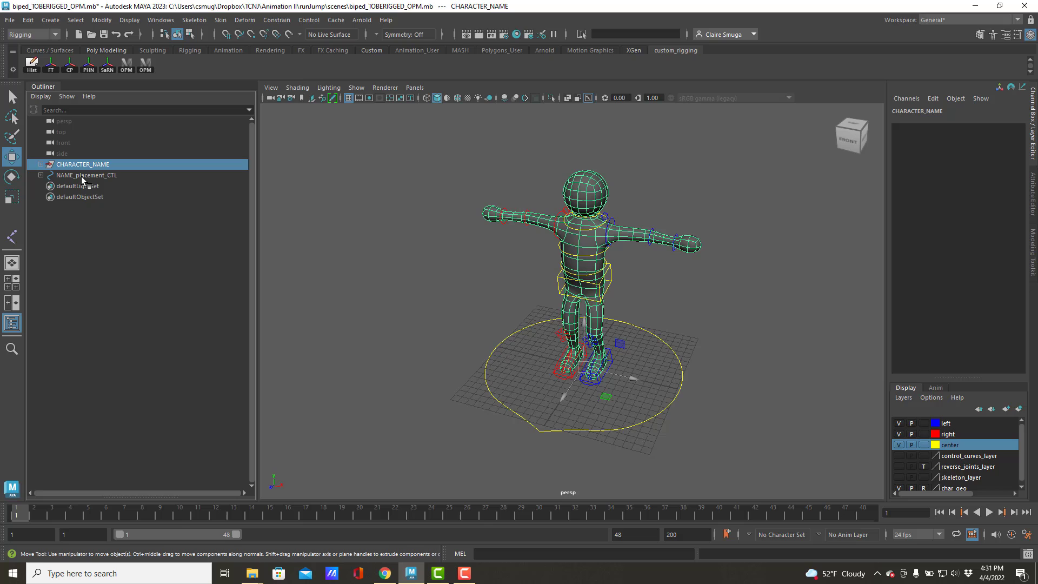
left_click(87, 175)
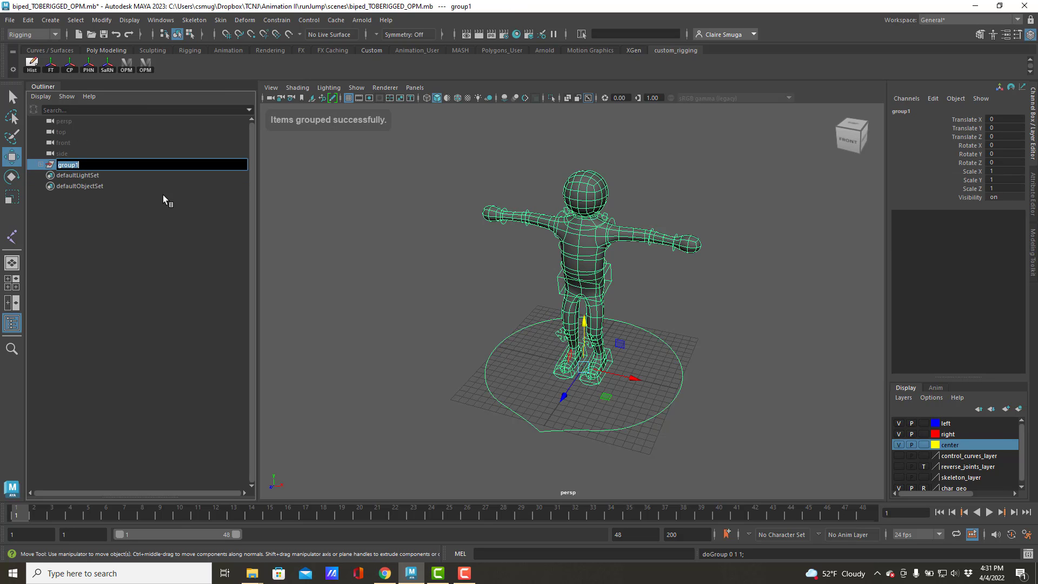
type("NAME")
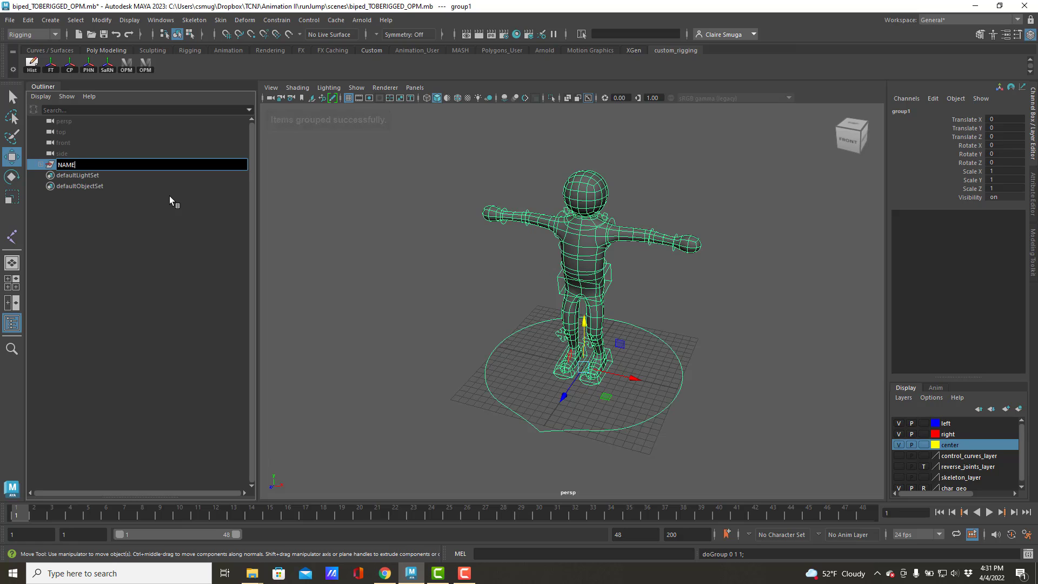
type("NAME_GRP")
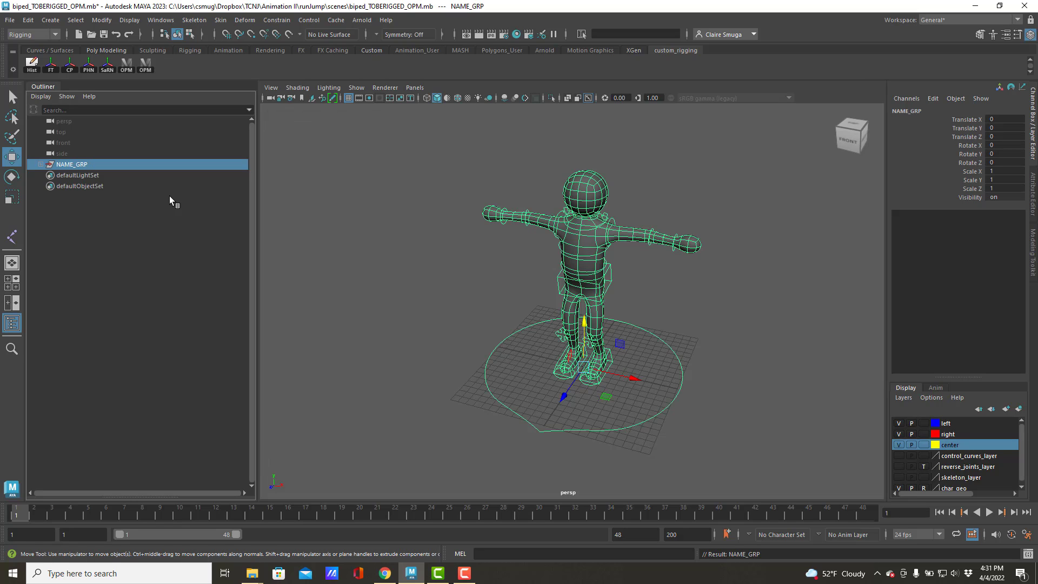
left_click(42, 164)
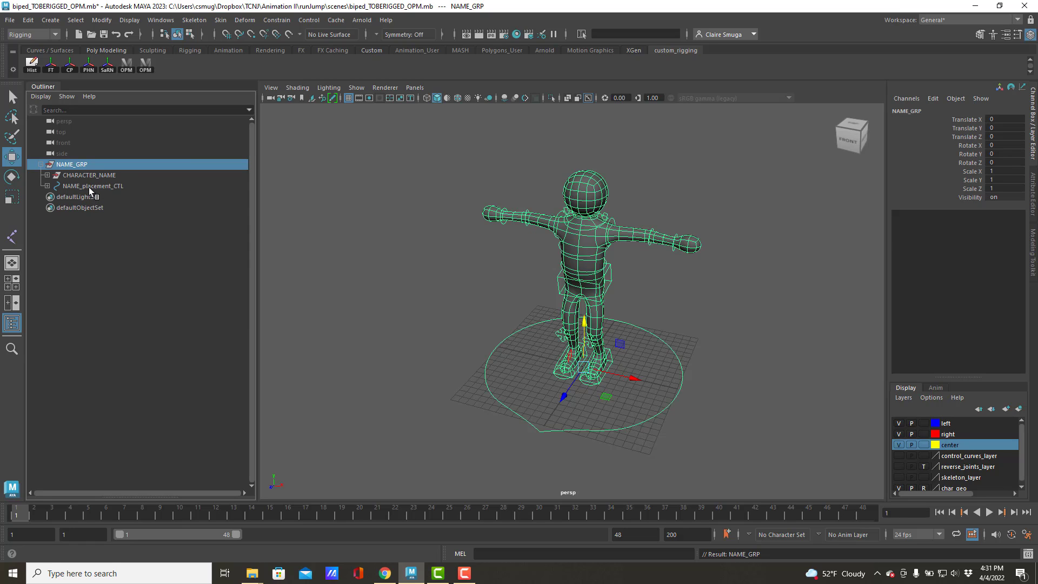
left_click(93, 186)
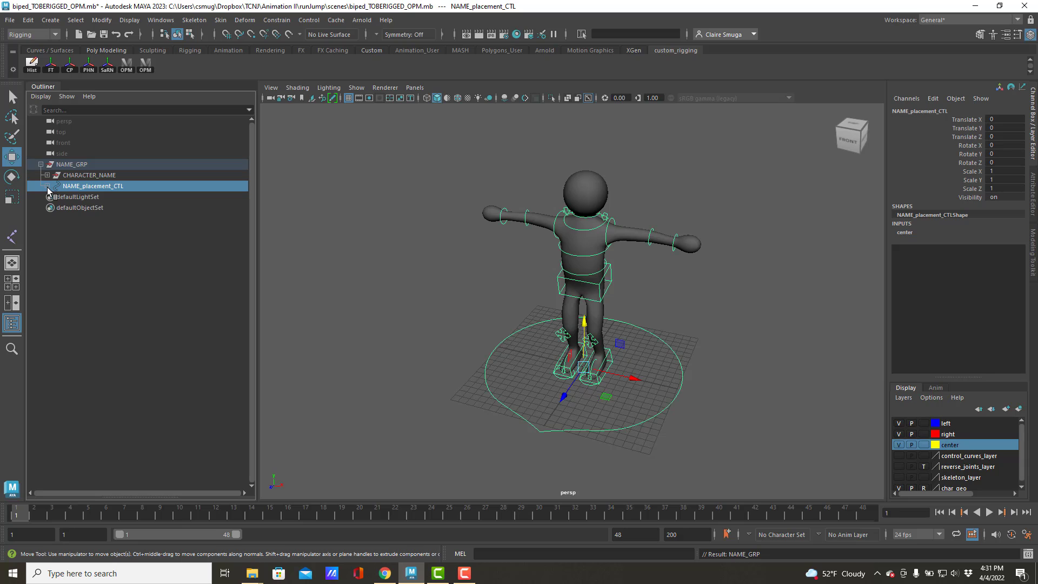
left_click(48, 186)
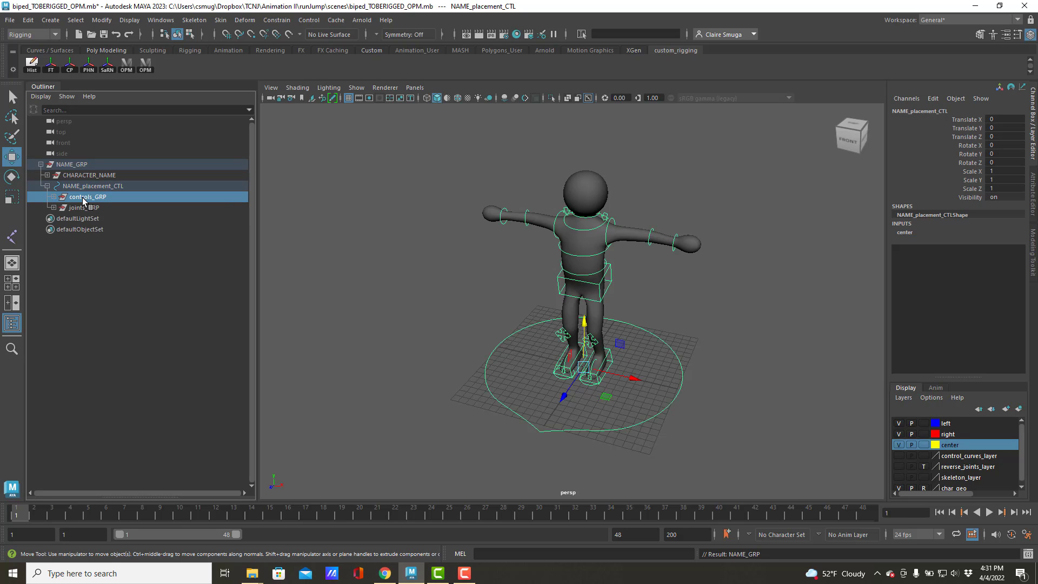
left_click(55, 197)
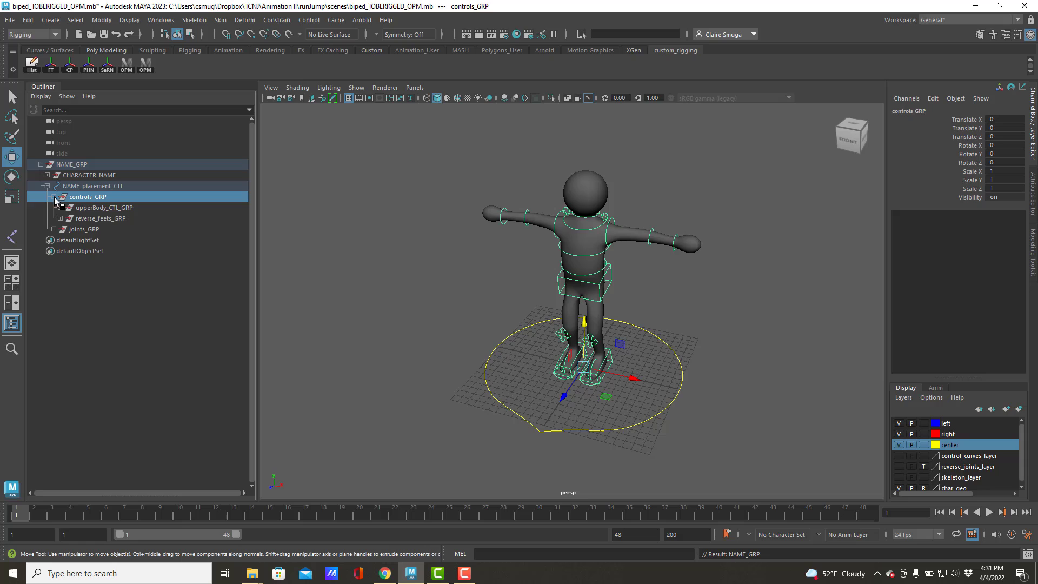
left_click(103, 207)
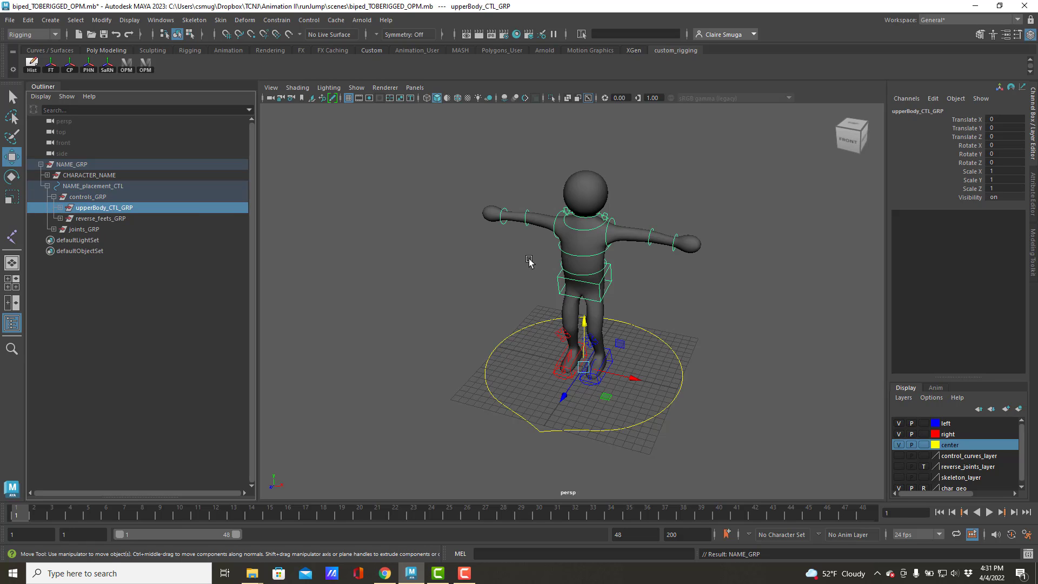
left_click(103, 217)
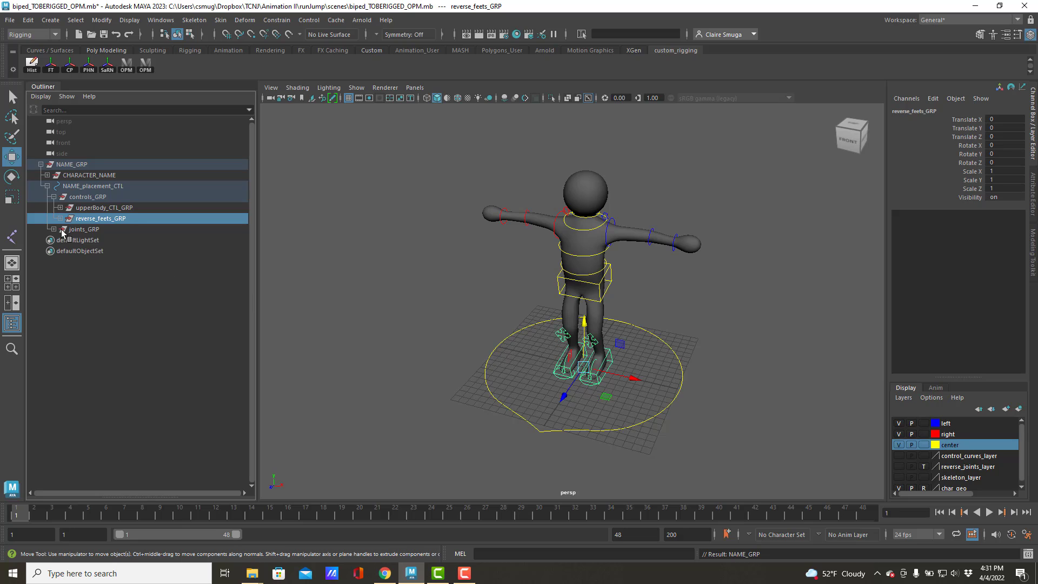
left_click(57, 229)
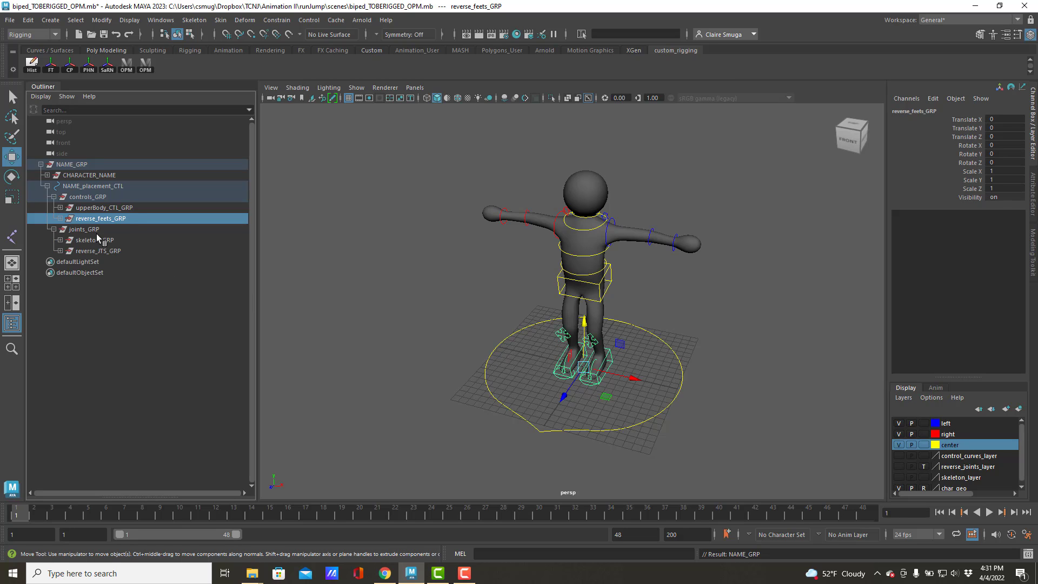
left_click(89, 240)
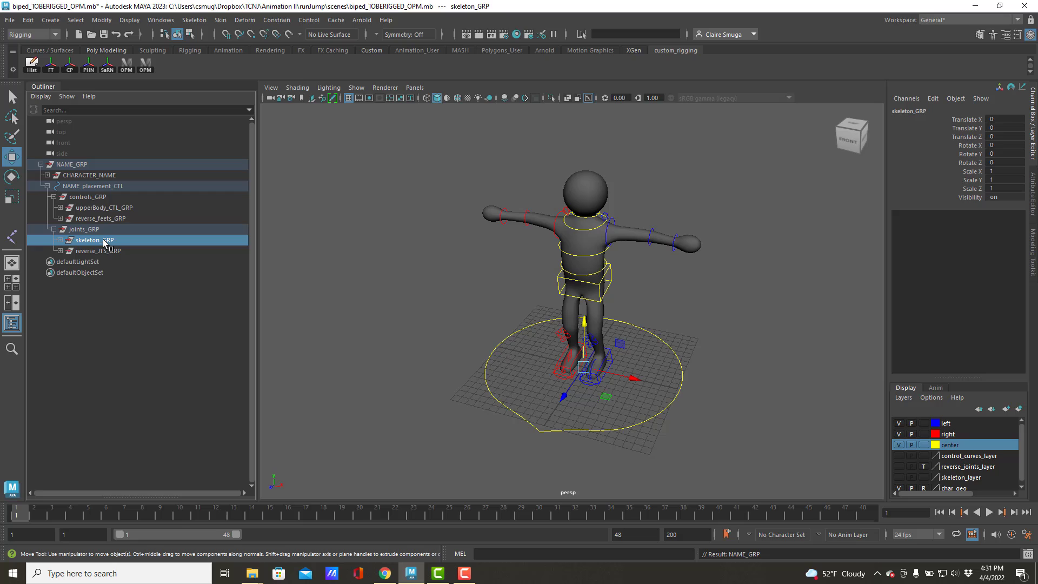
left_click(67, 240)
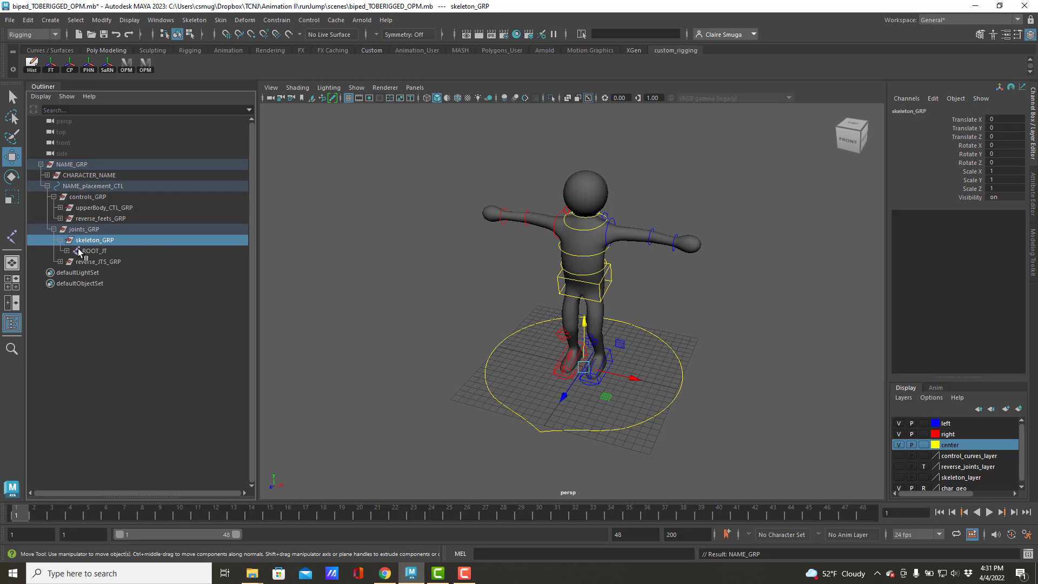
left_click(66, 250)
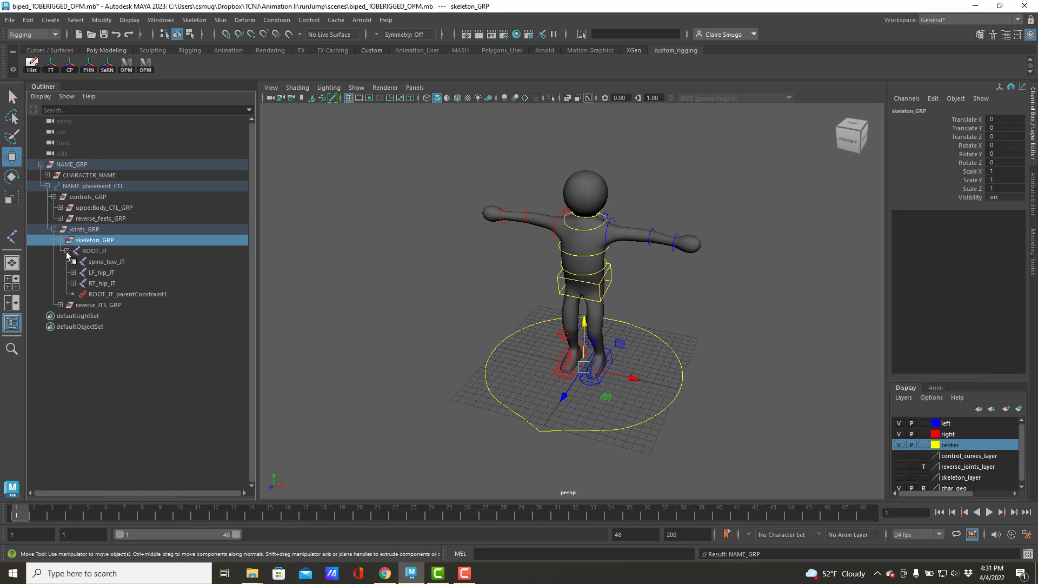
left_click(66, 249)
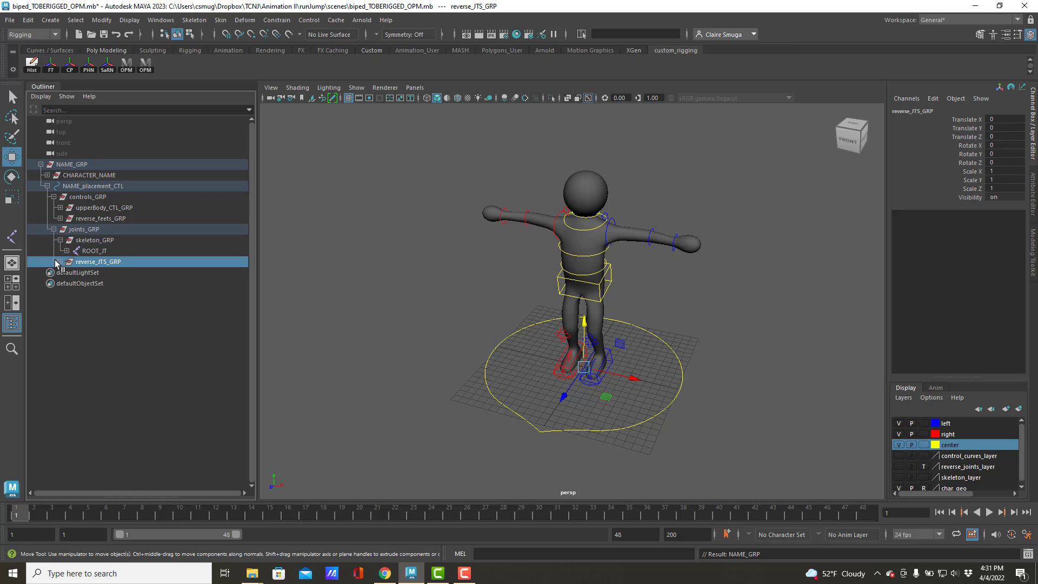
left_click(65, 262)
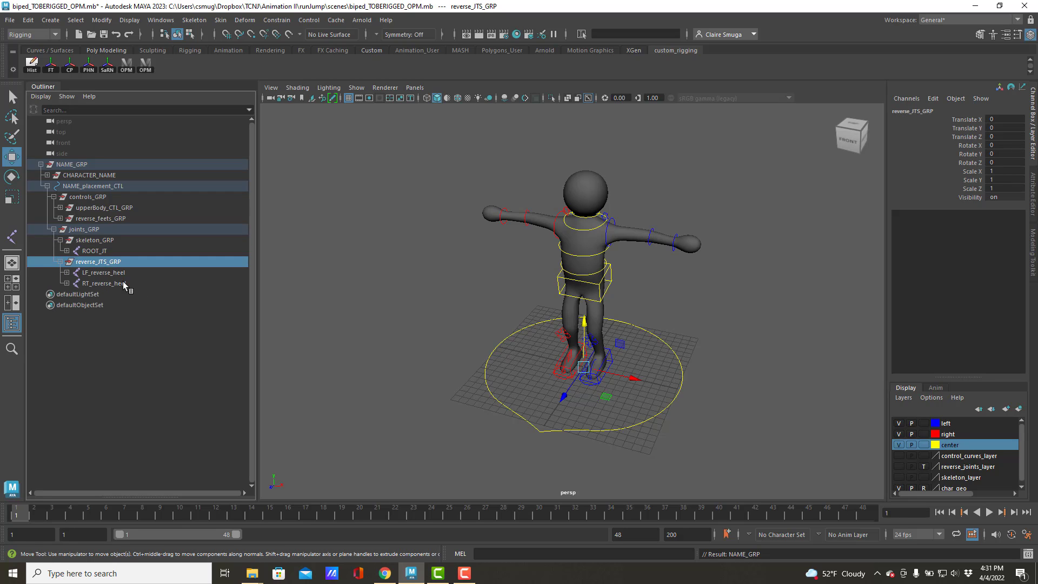
mouse_move(96, 266)
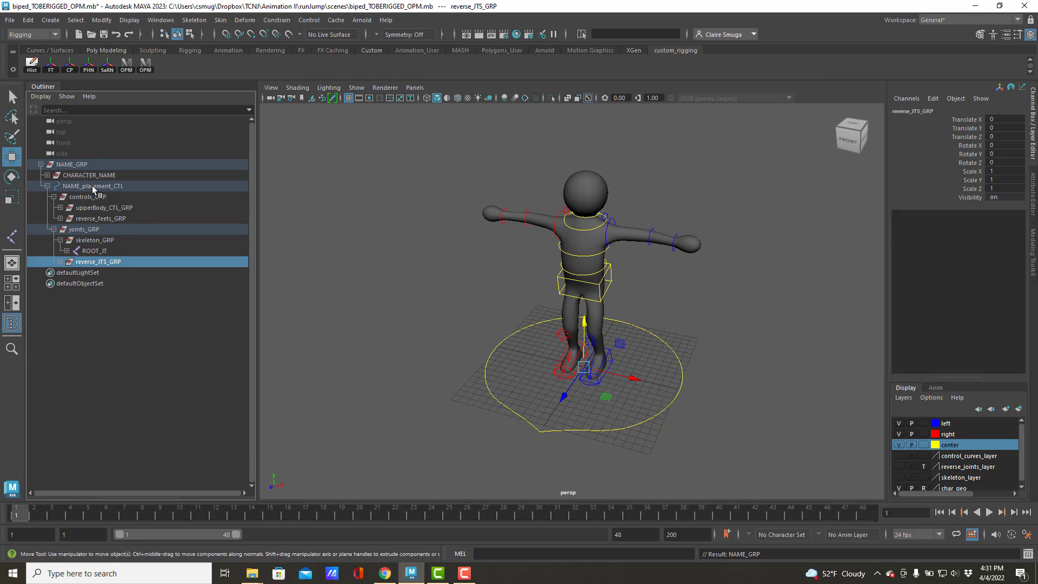
left_click(93, 186)
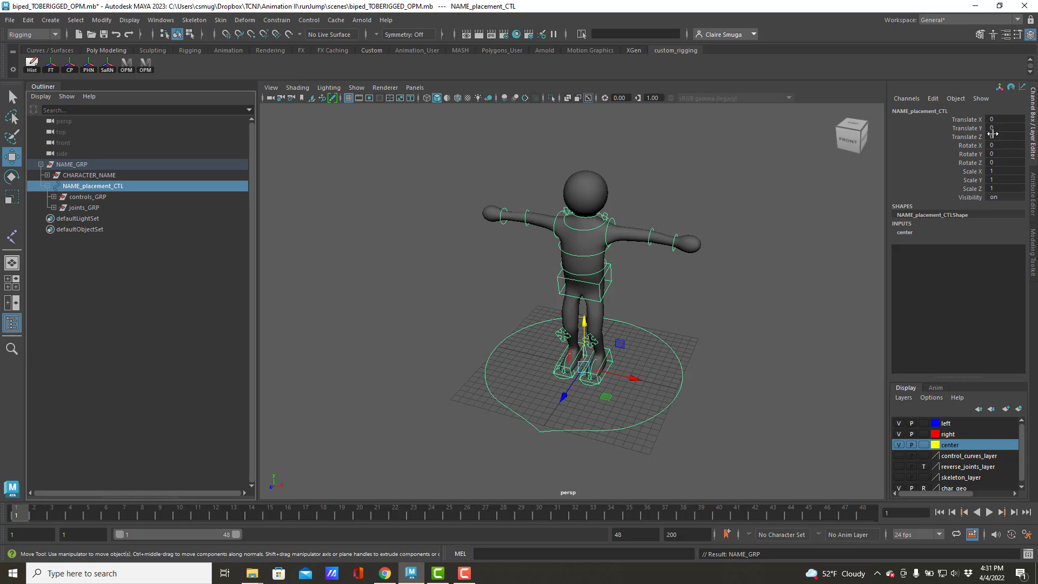
mouse_move(986, 152)
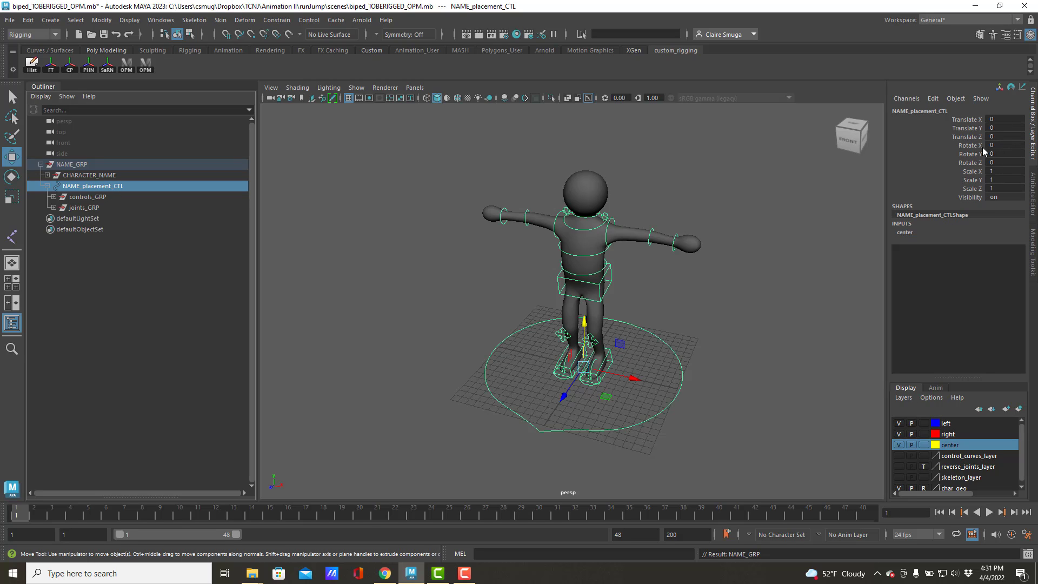
mouse_move(448, 165)
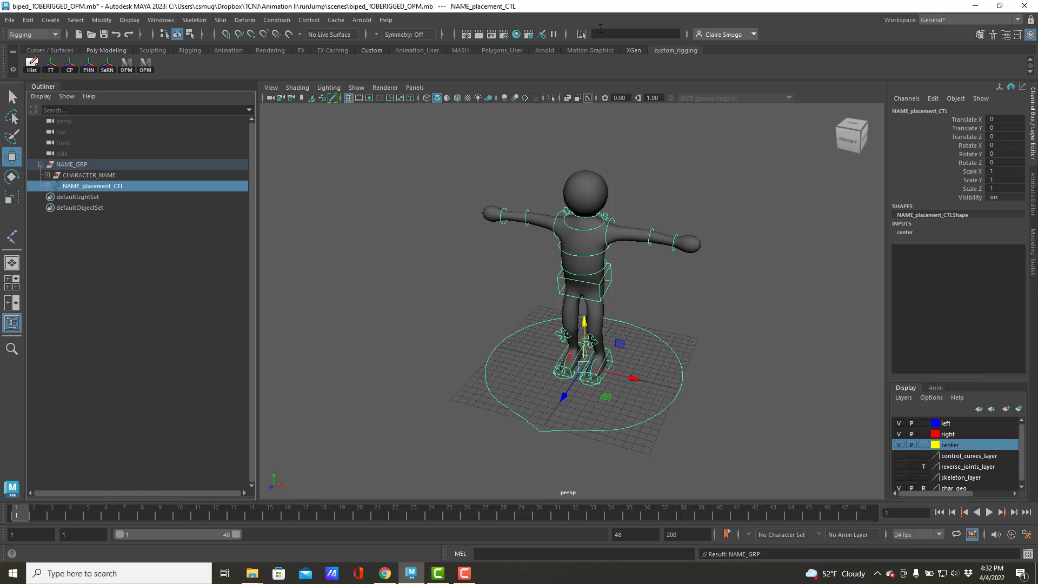
Step: Select all *GRP* objects by name and Lock and Hide their transform channels
left_click(632, 33)
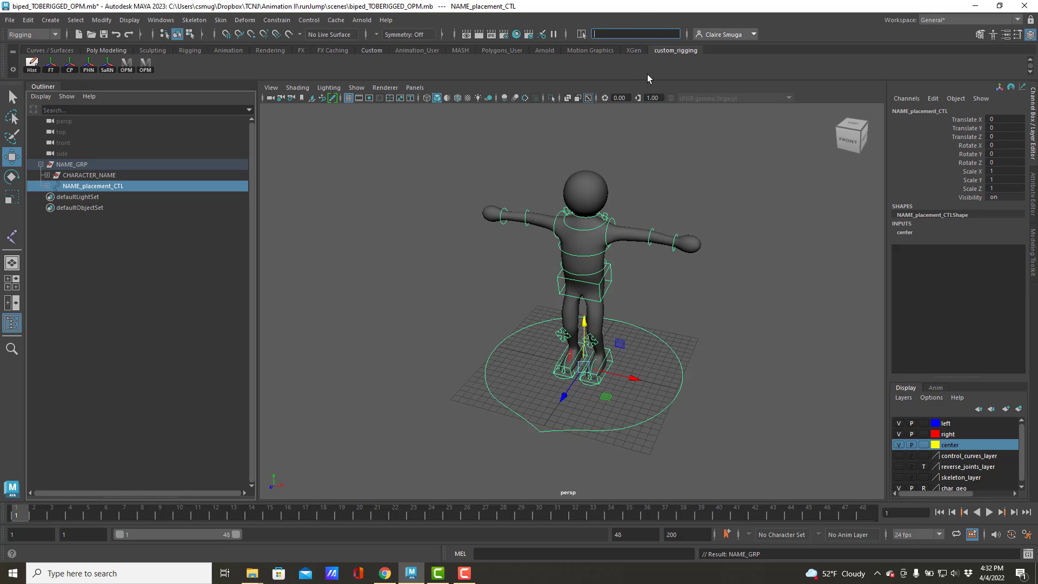
type("*GRP*")
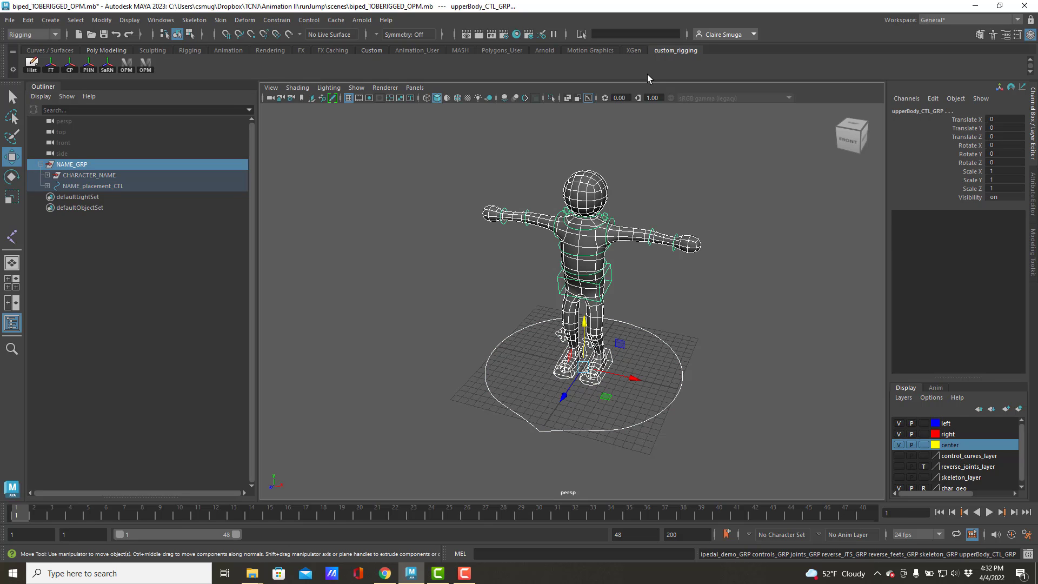
mouse_move(925, 127)
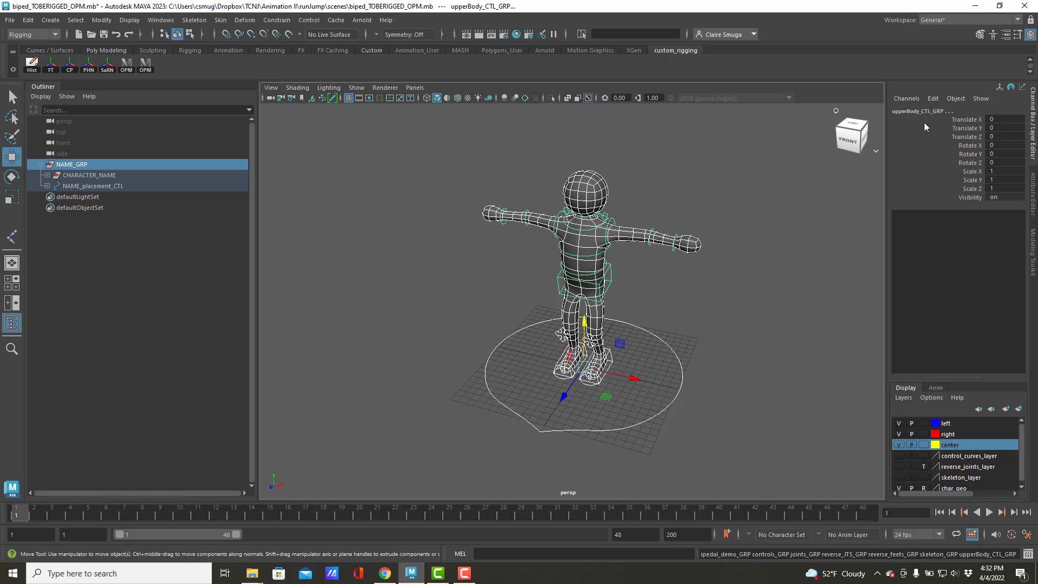
right_click(966, 132)
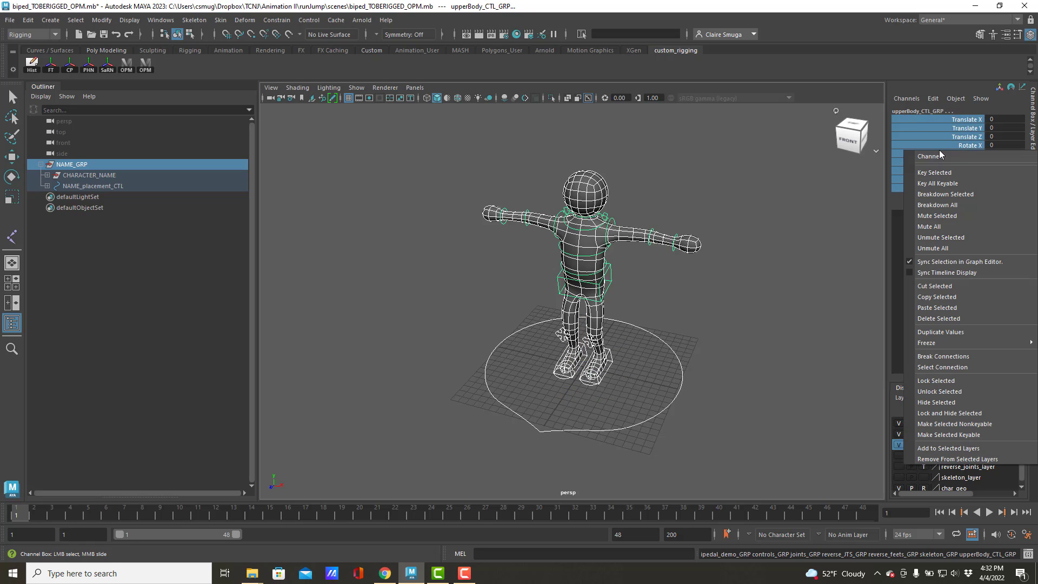
mouse_move(939, 412)
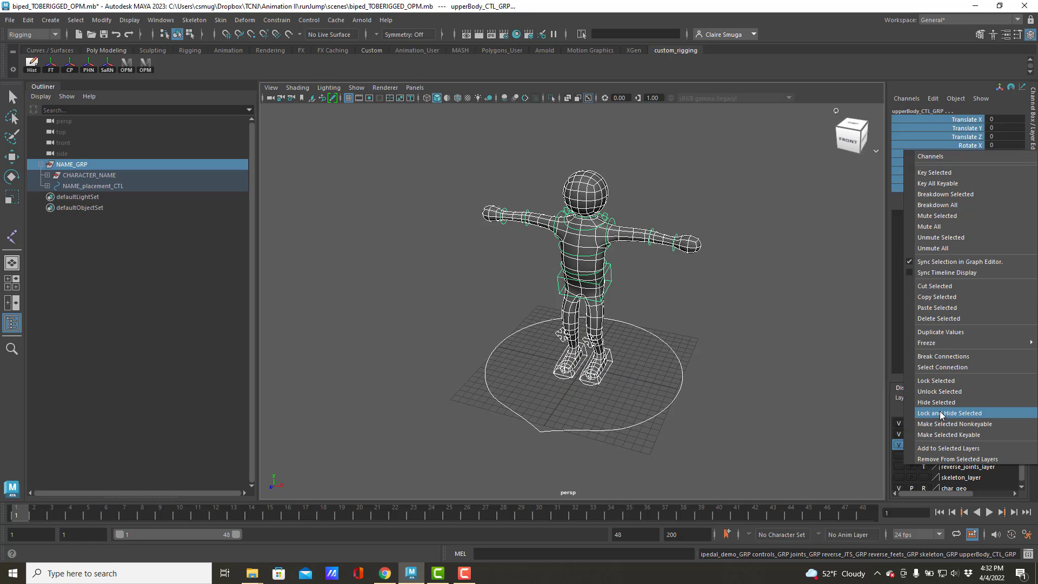
left_click(950, 411)
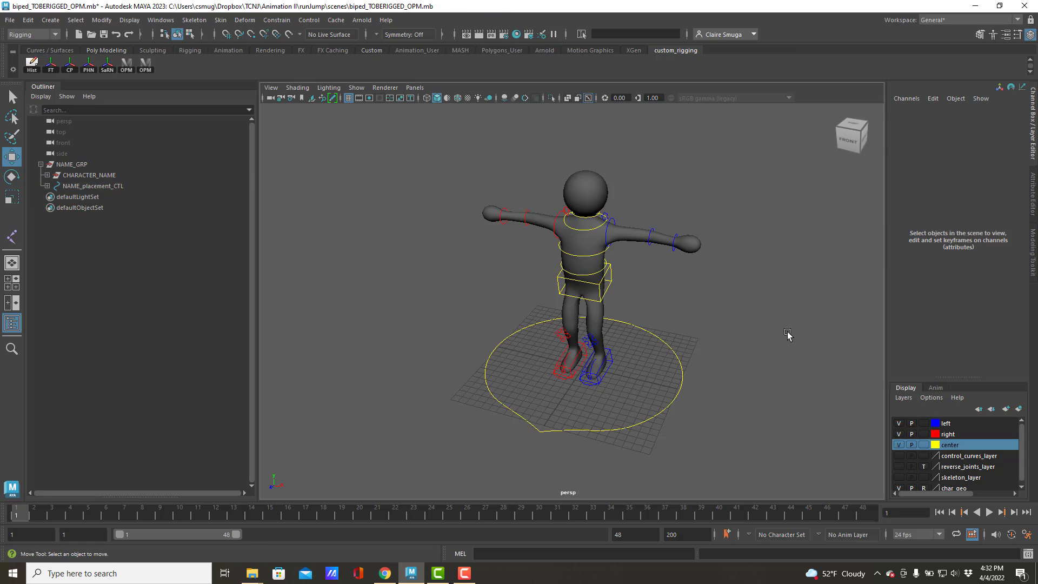
mouse_move(69, 173)
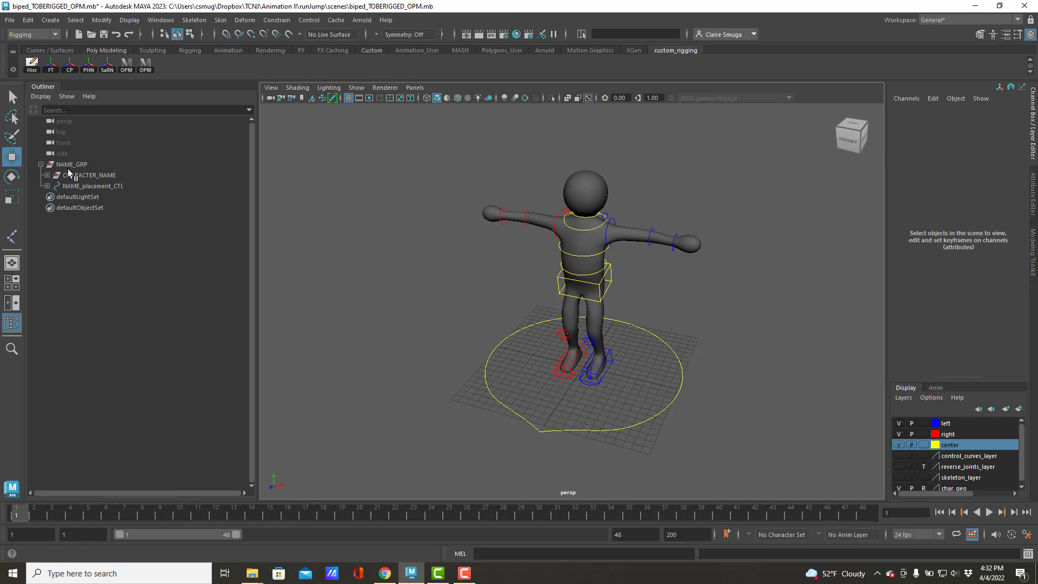
Step: Verify NAME_GRP shows only Visibility while NAME_placement_CTL keeps its channels
left_click(71, 163)
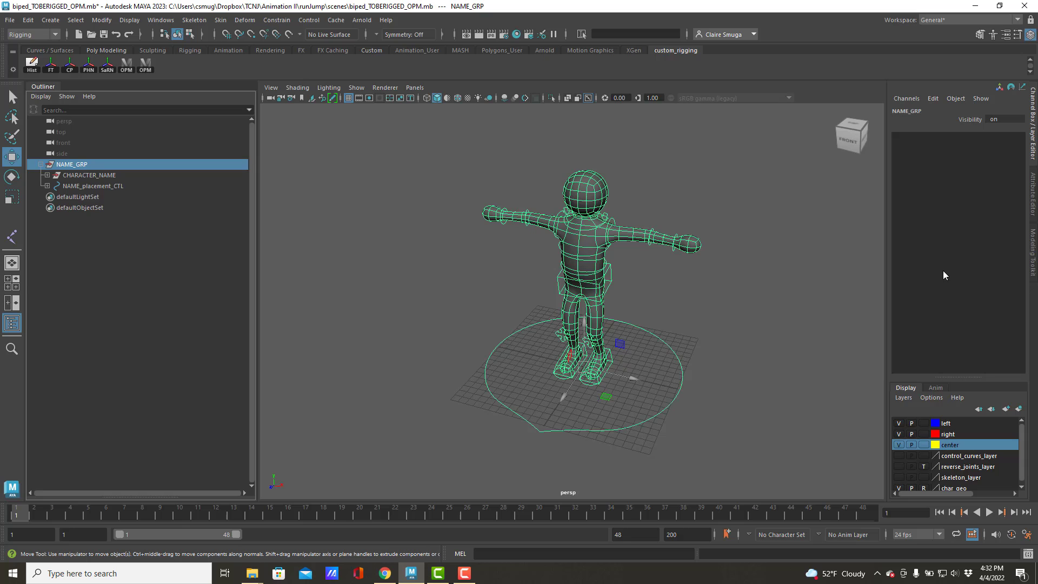
left_click(93, 186)
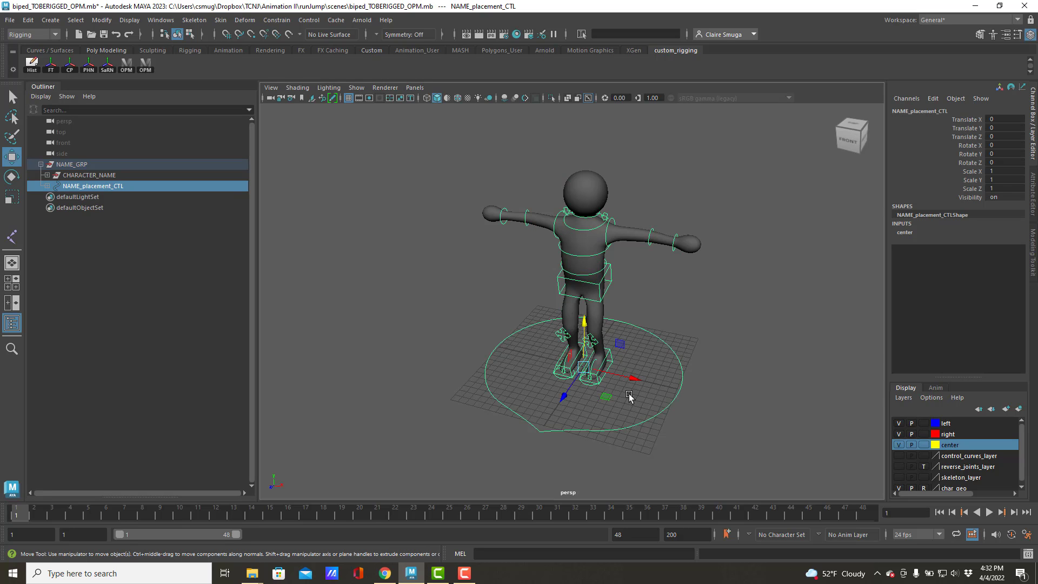